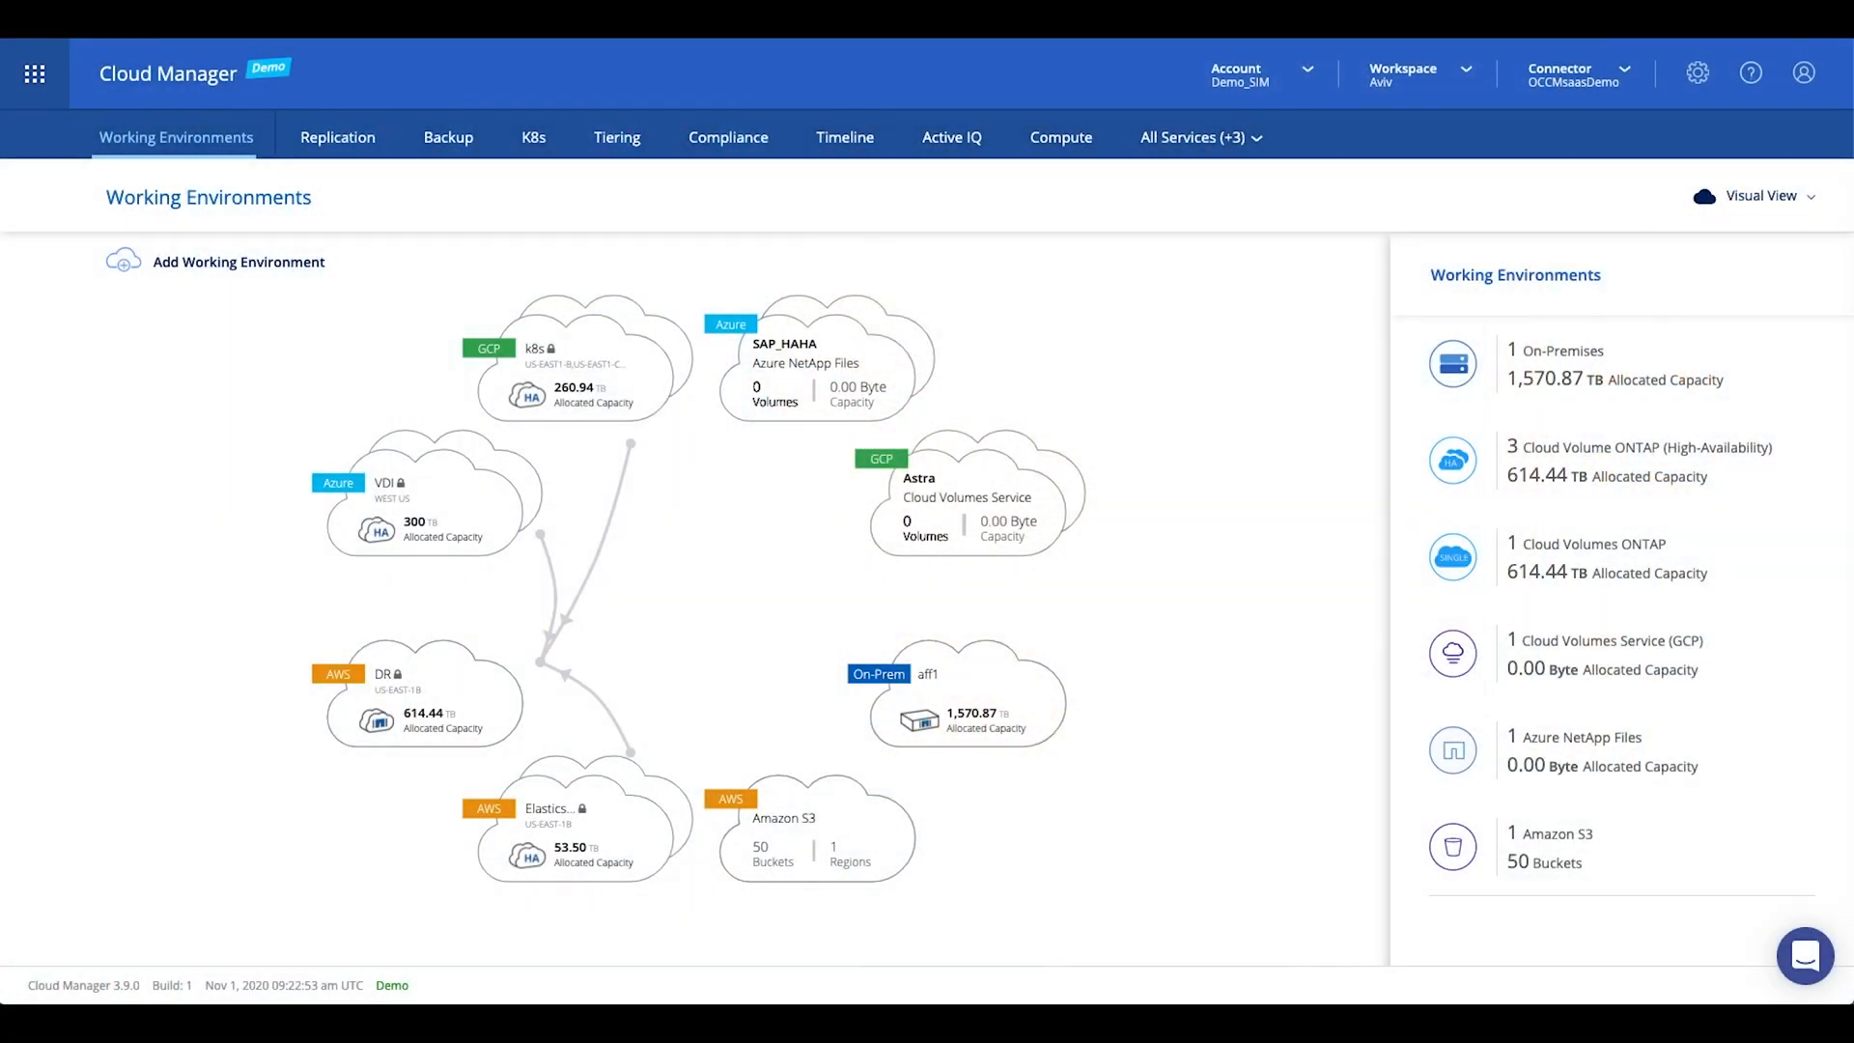
{"action": "mouse_move", "coordinate": [50, 468]}
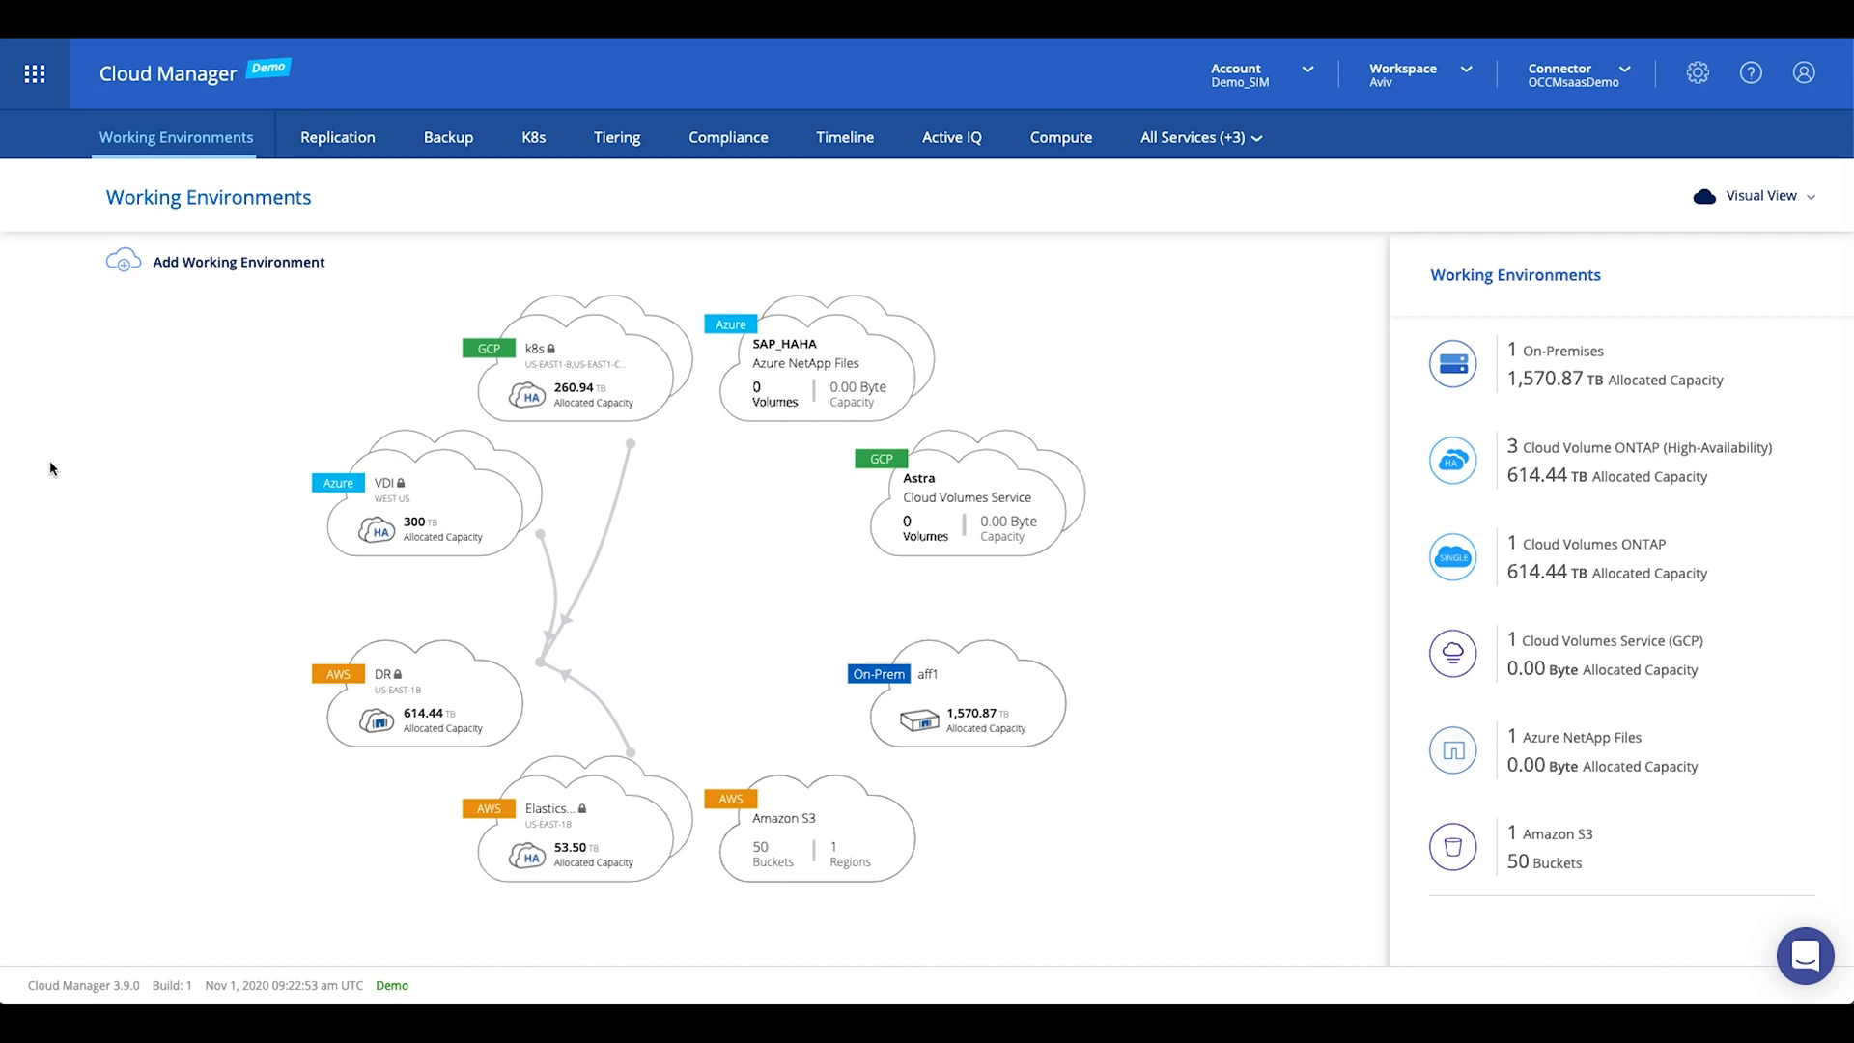
{"action": "mouse_move", "coordinate": [599, 741]}
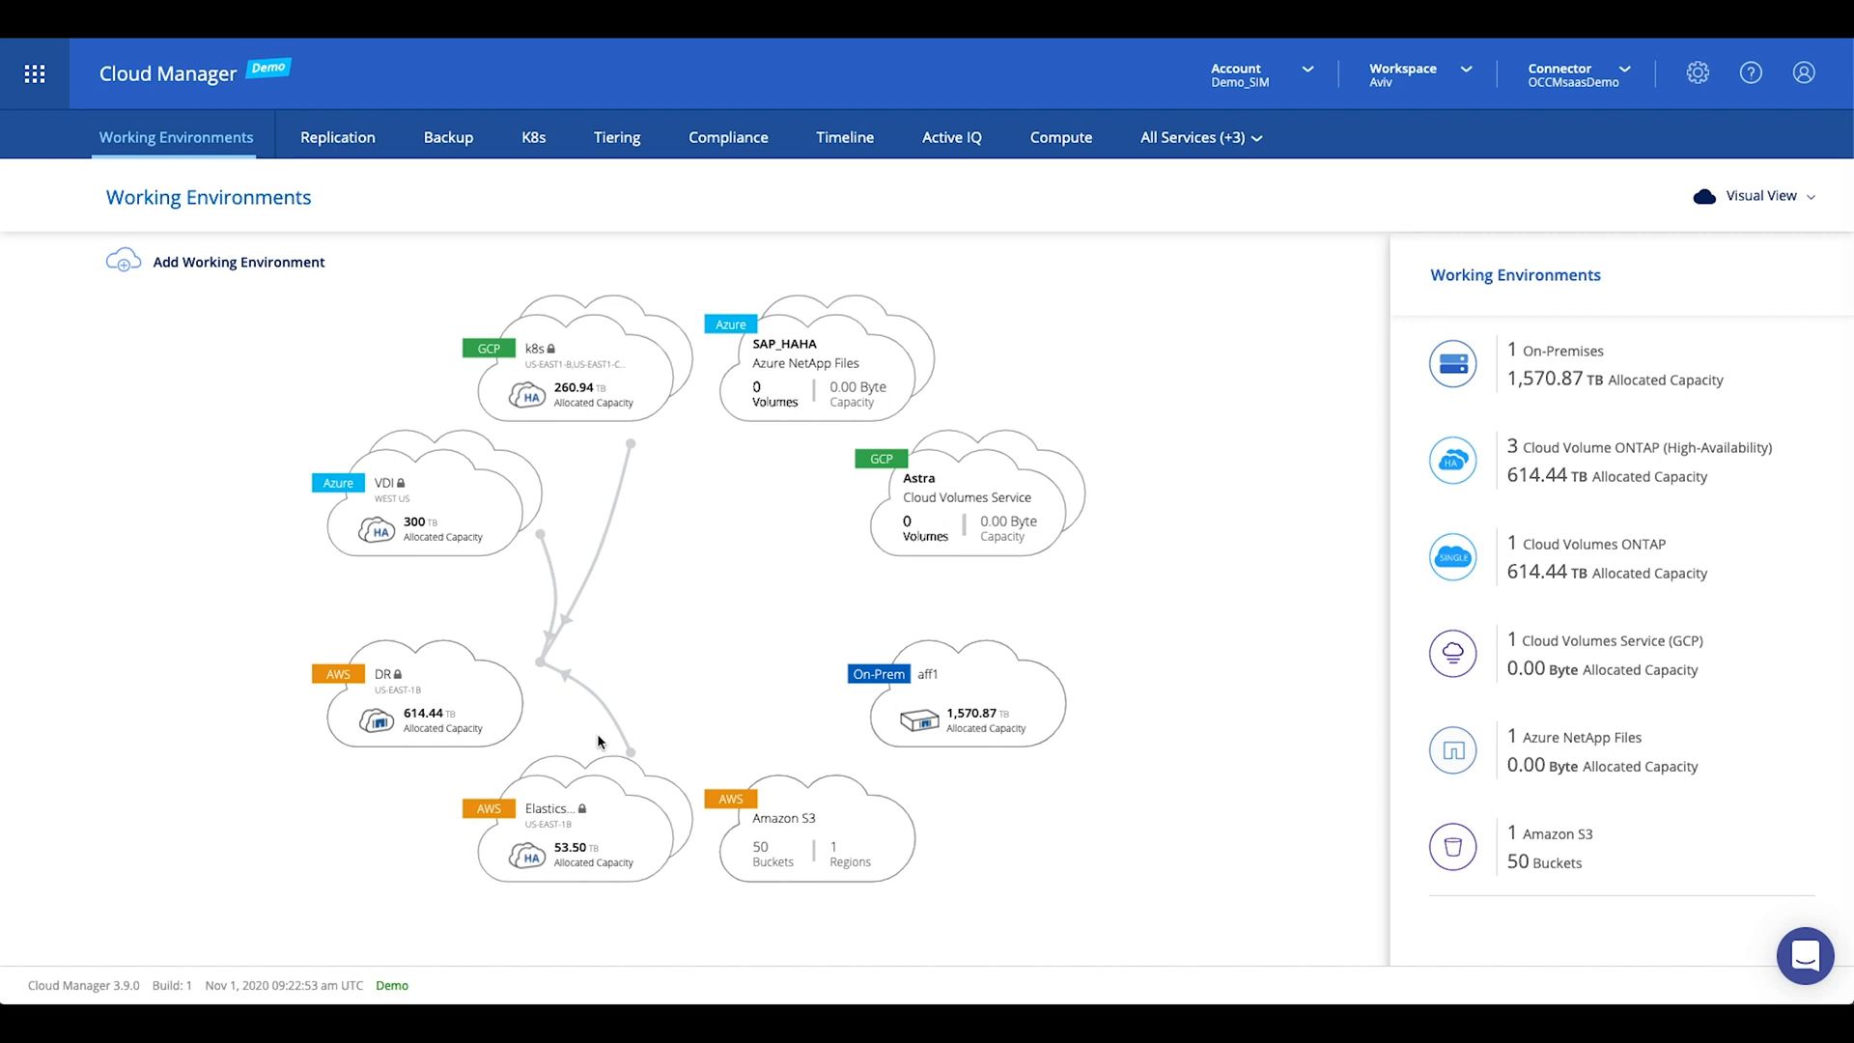
Expand the All Services menu to show every available resource and service.
{"action": "left_click", "coordinate": [1191, 137]}
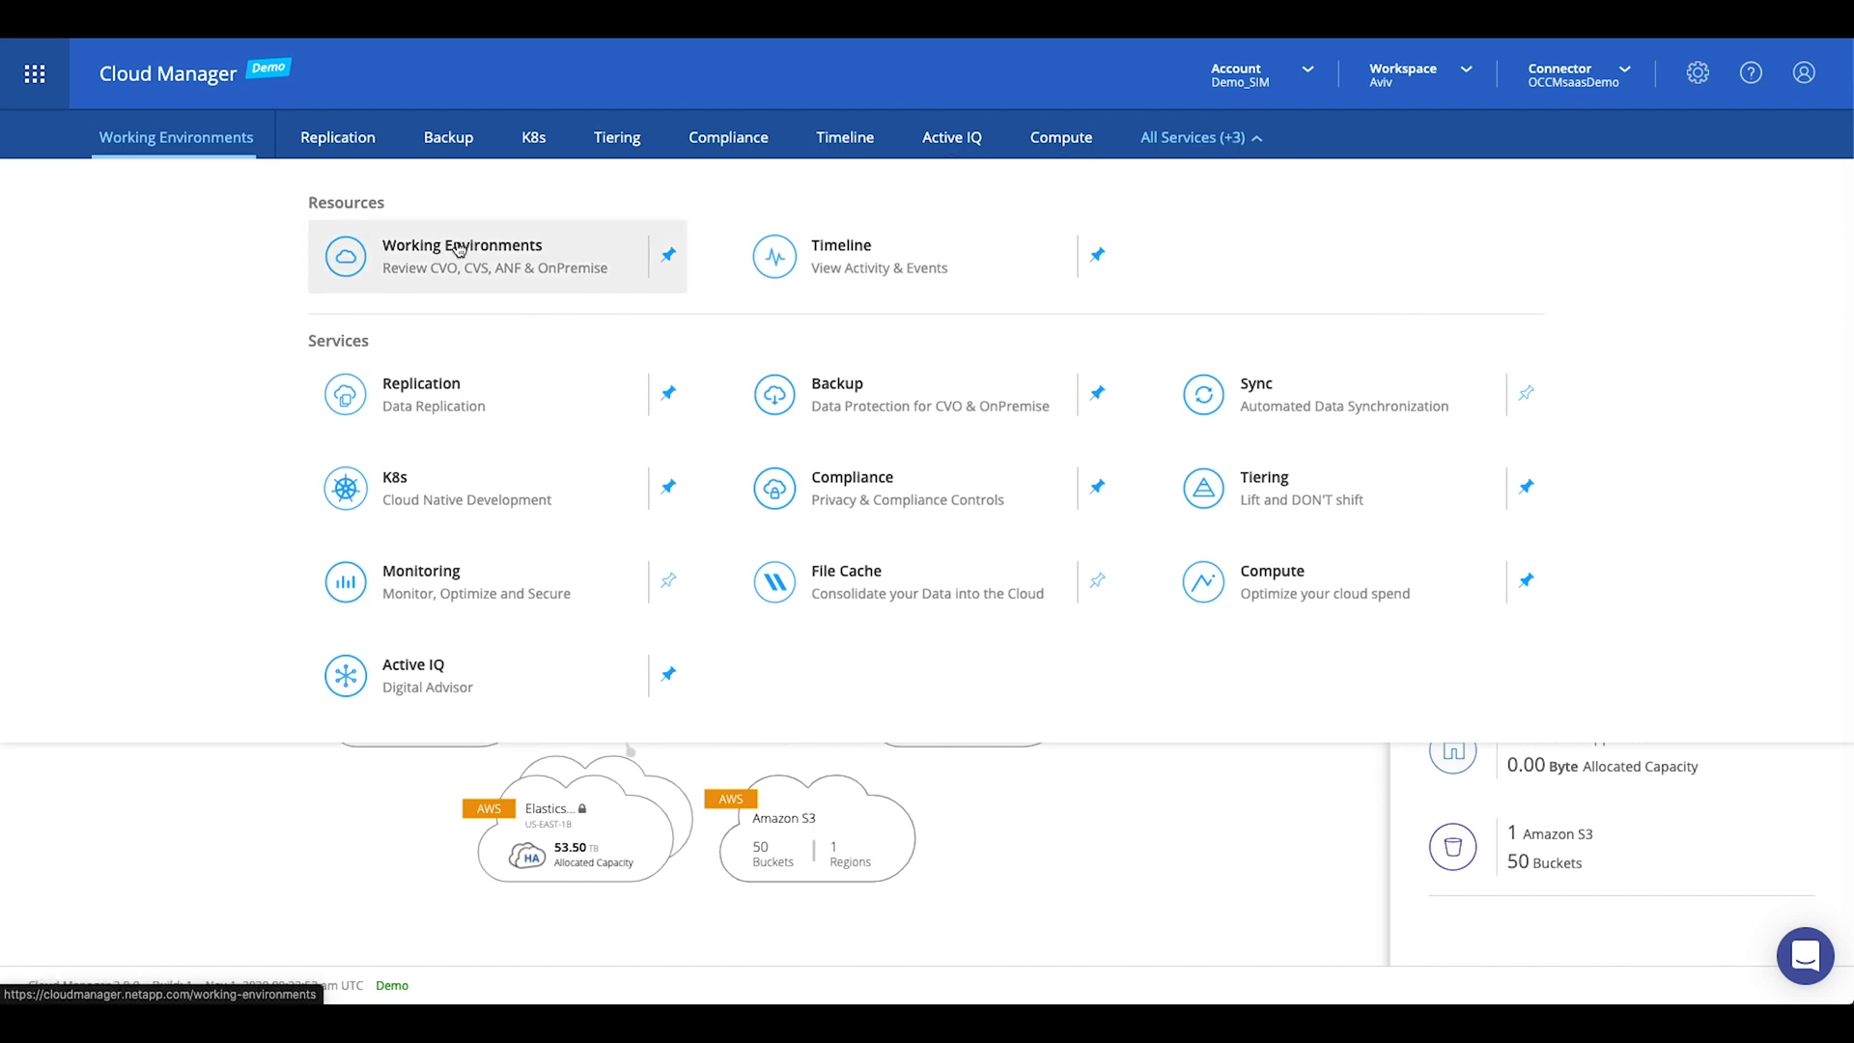
{"action": "mouse_move", "coordinate": [423, 380]}
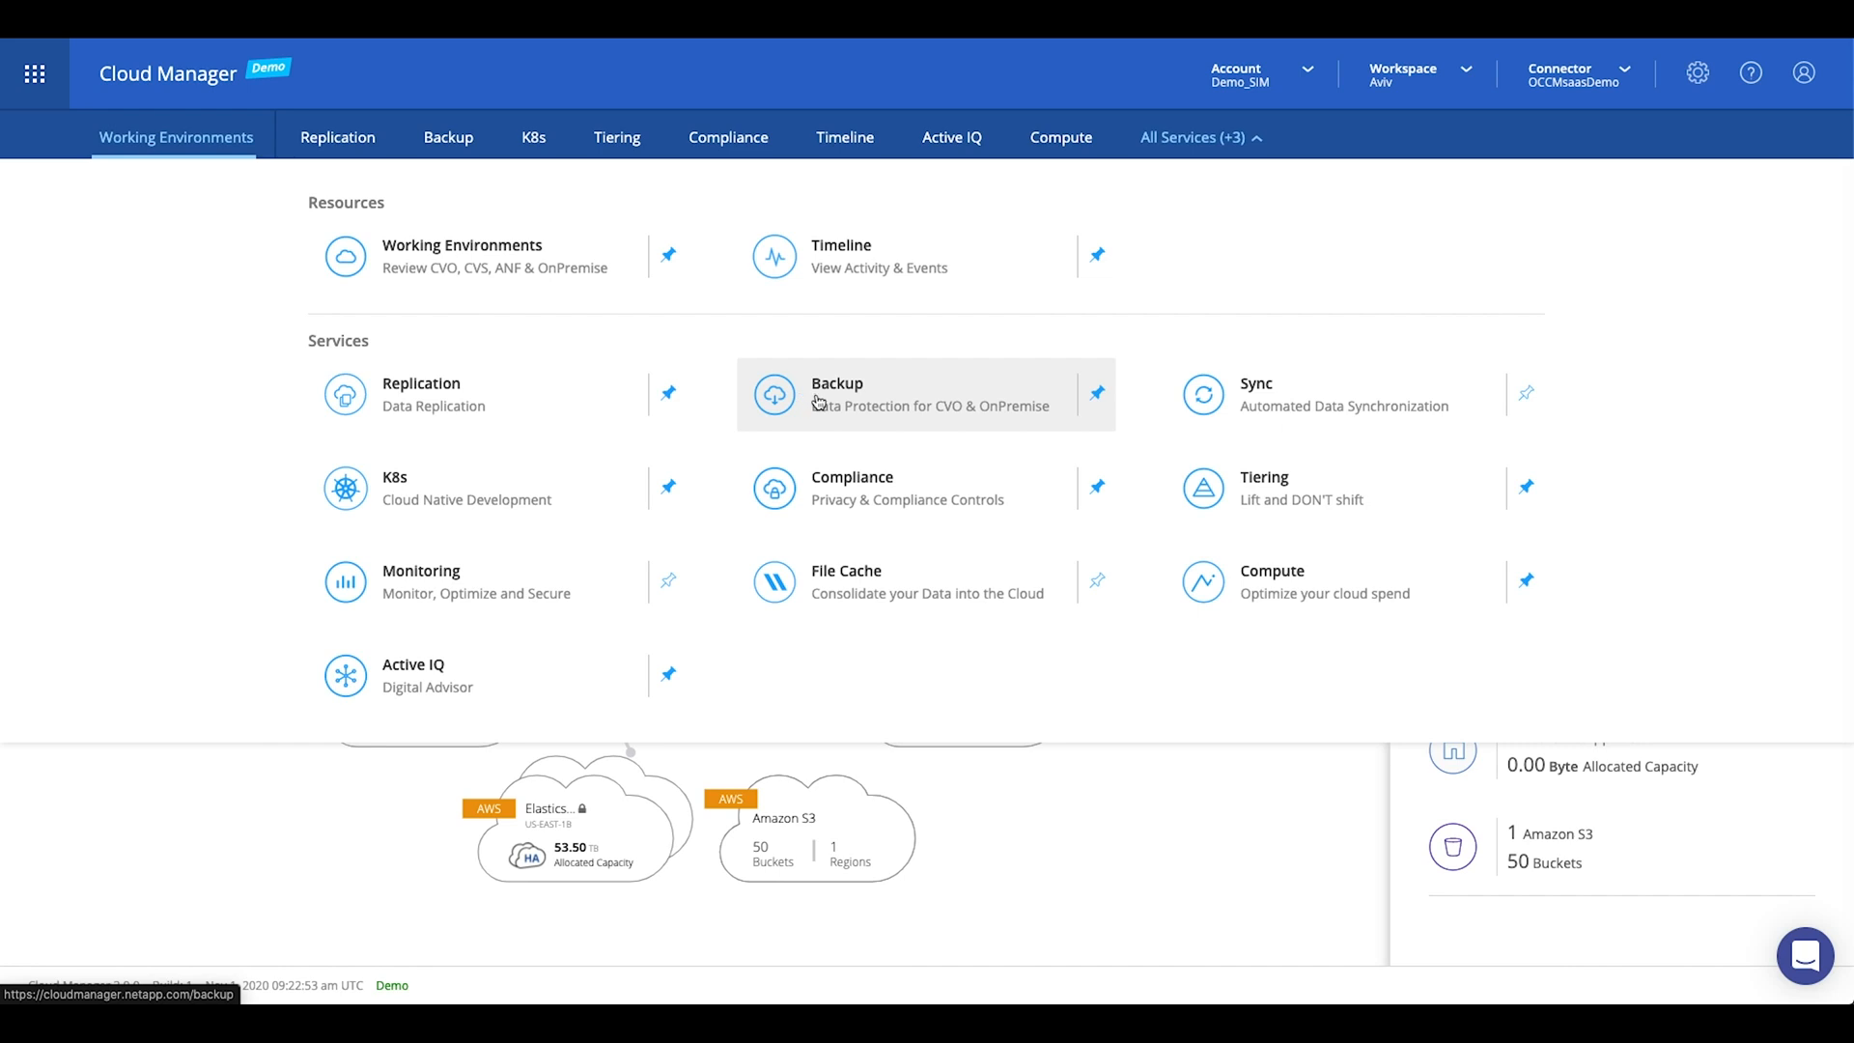
{"action": "mouse_move", "coordinate": [815, 488]}
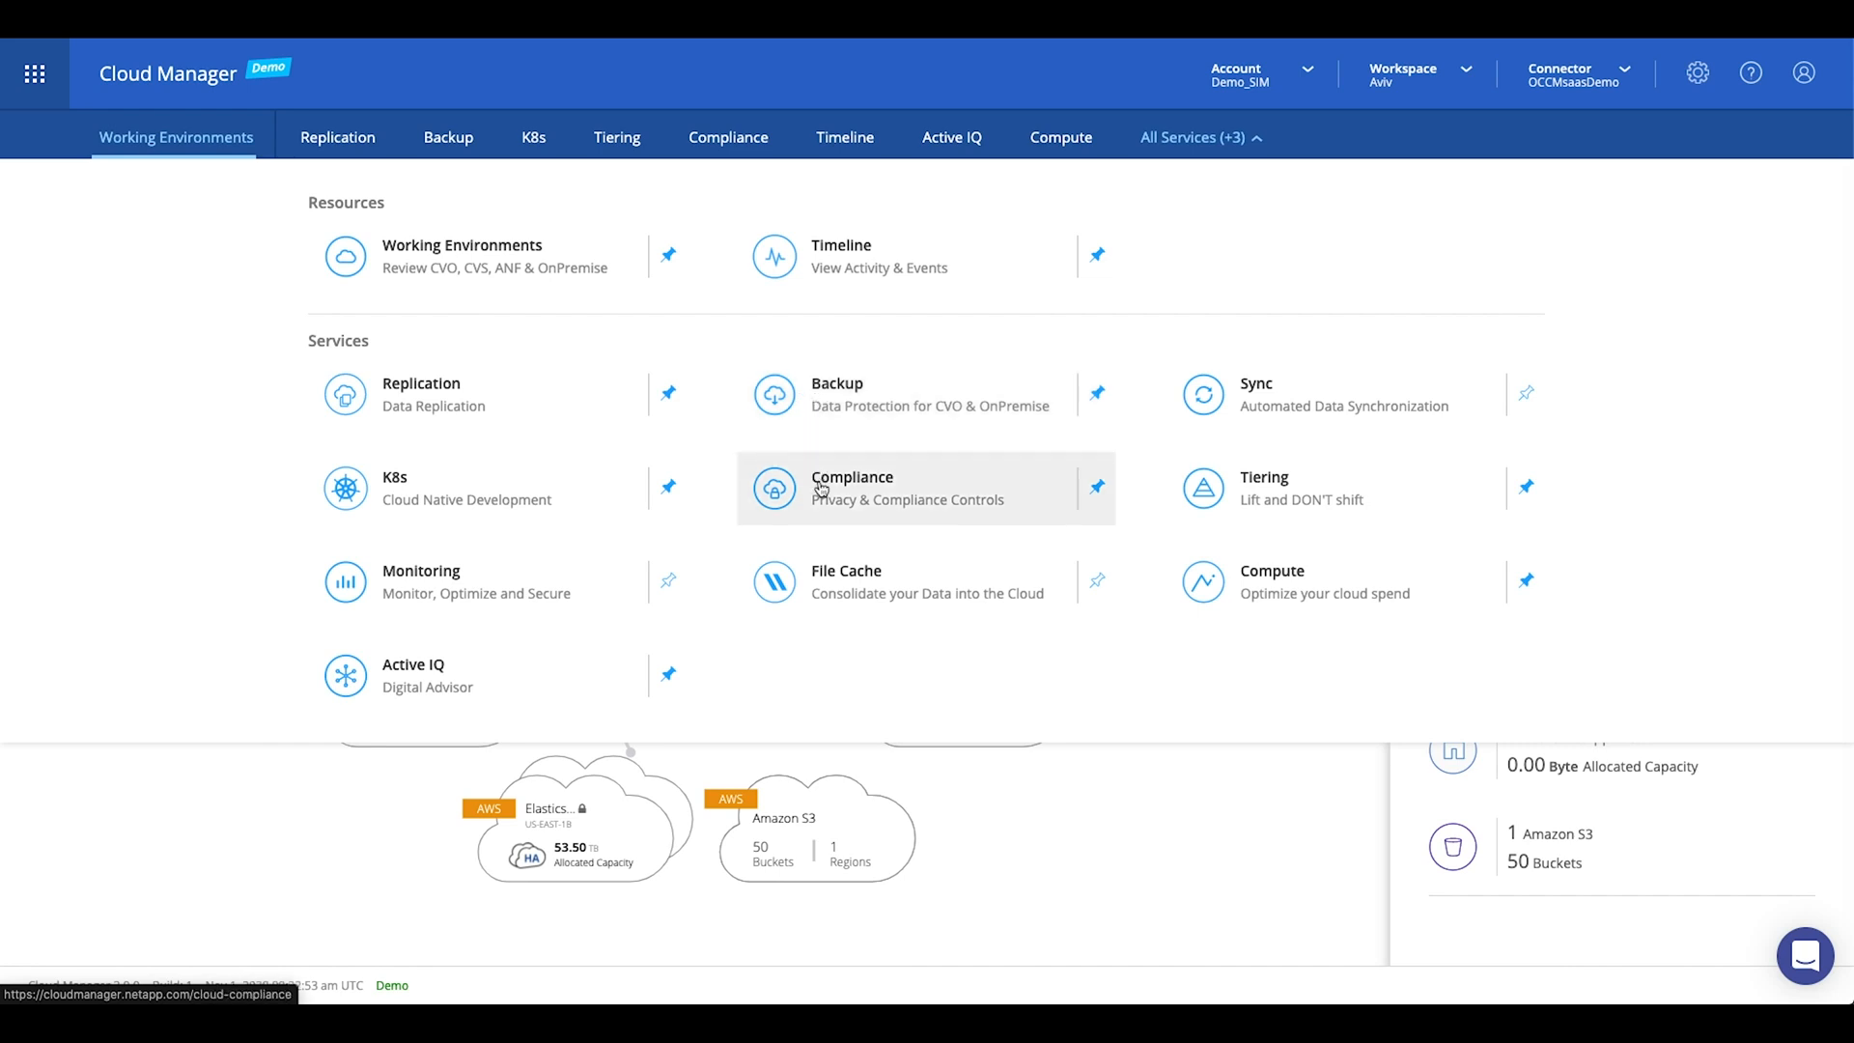
{"action": "mouse_move", "coordinate": [1263, 488]}
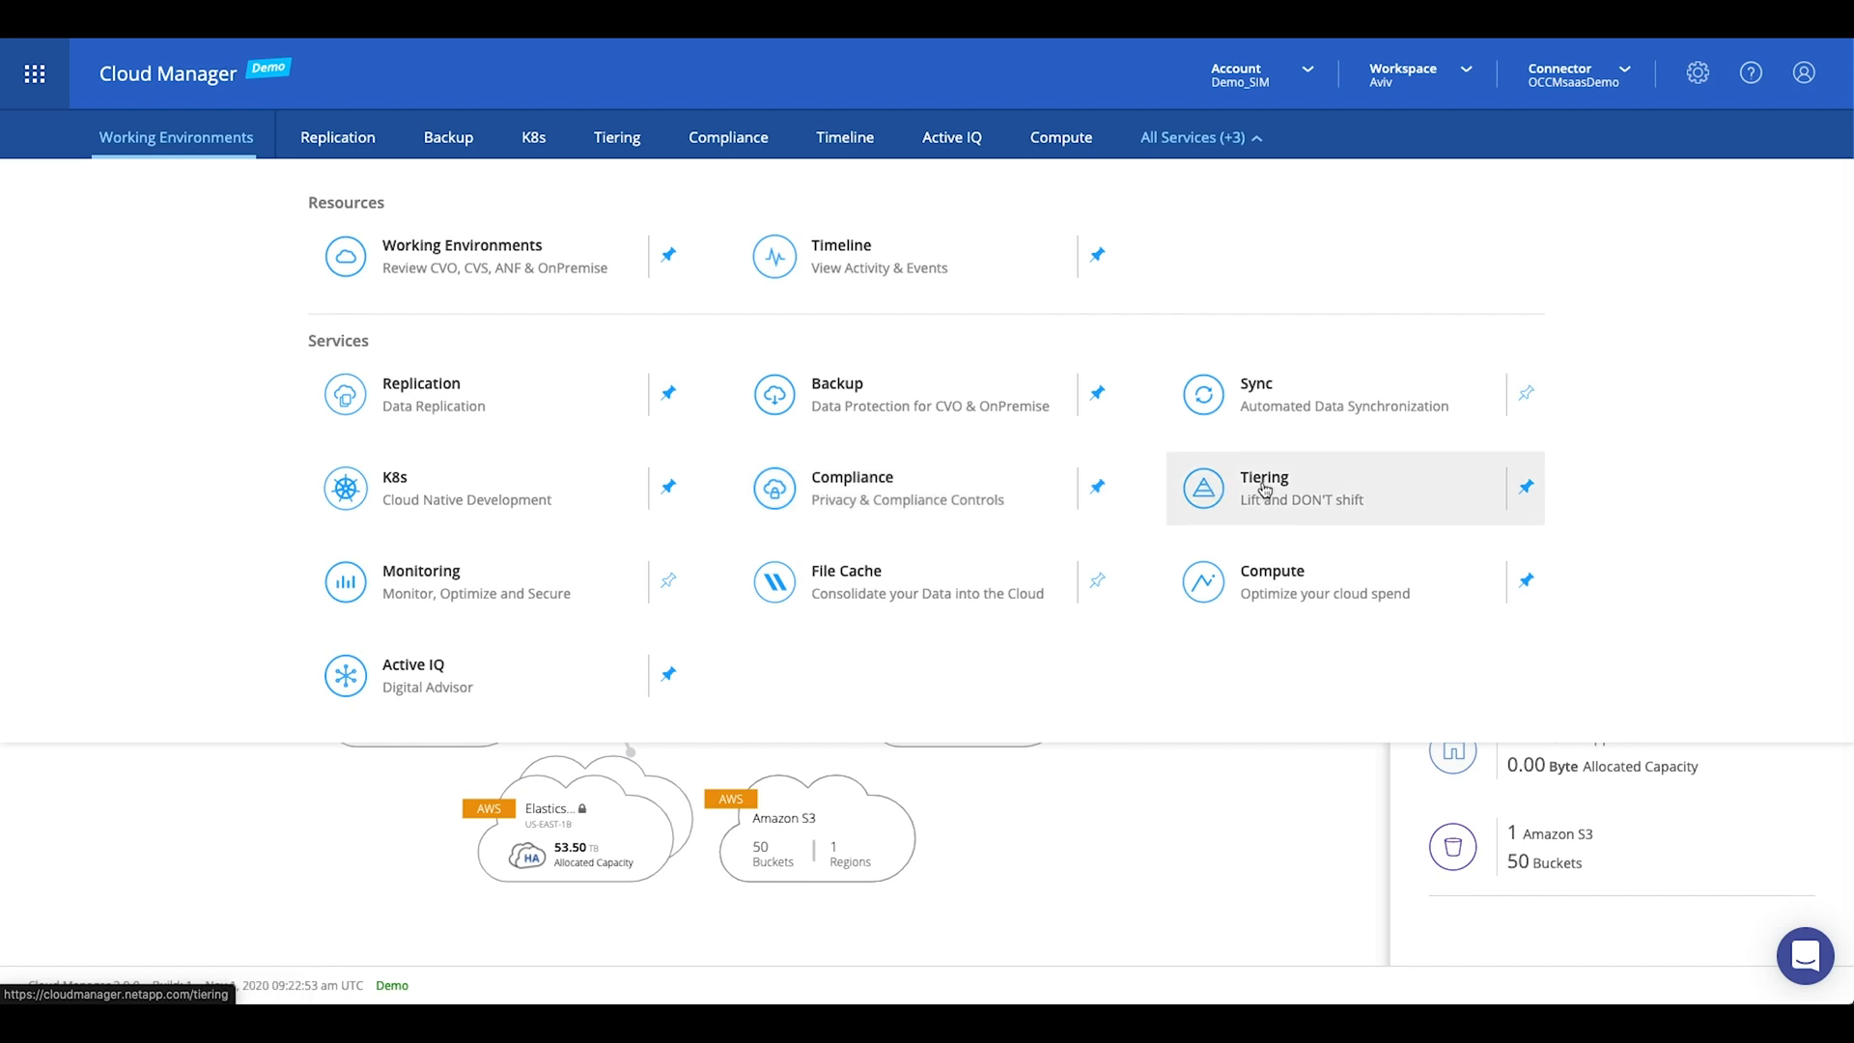
{"action": "mouse_move", "coordinate": [1288, 499]}
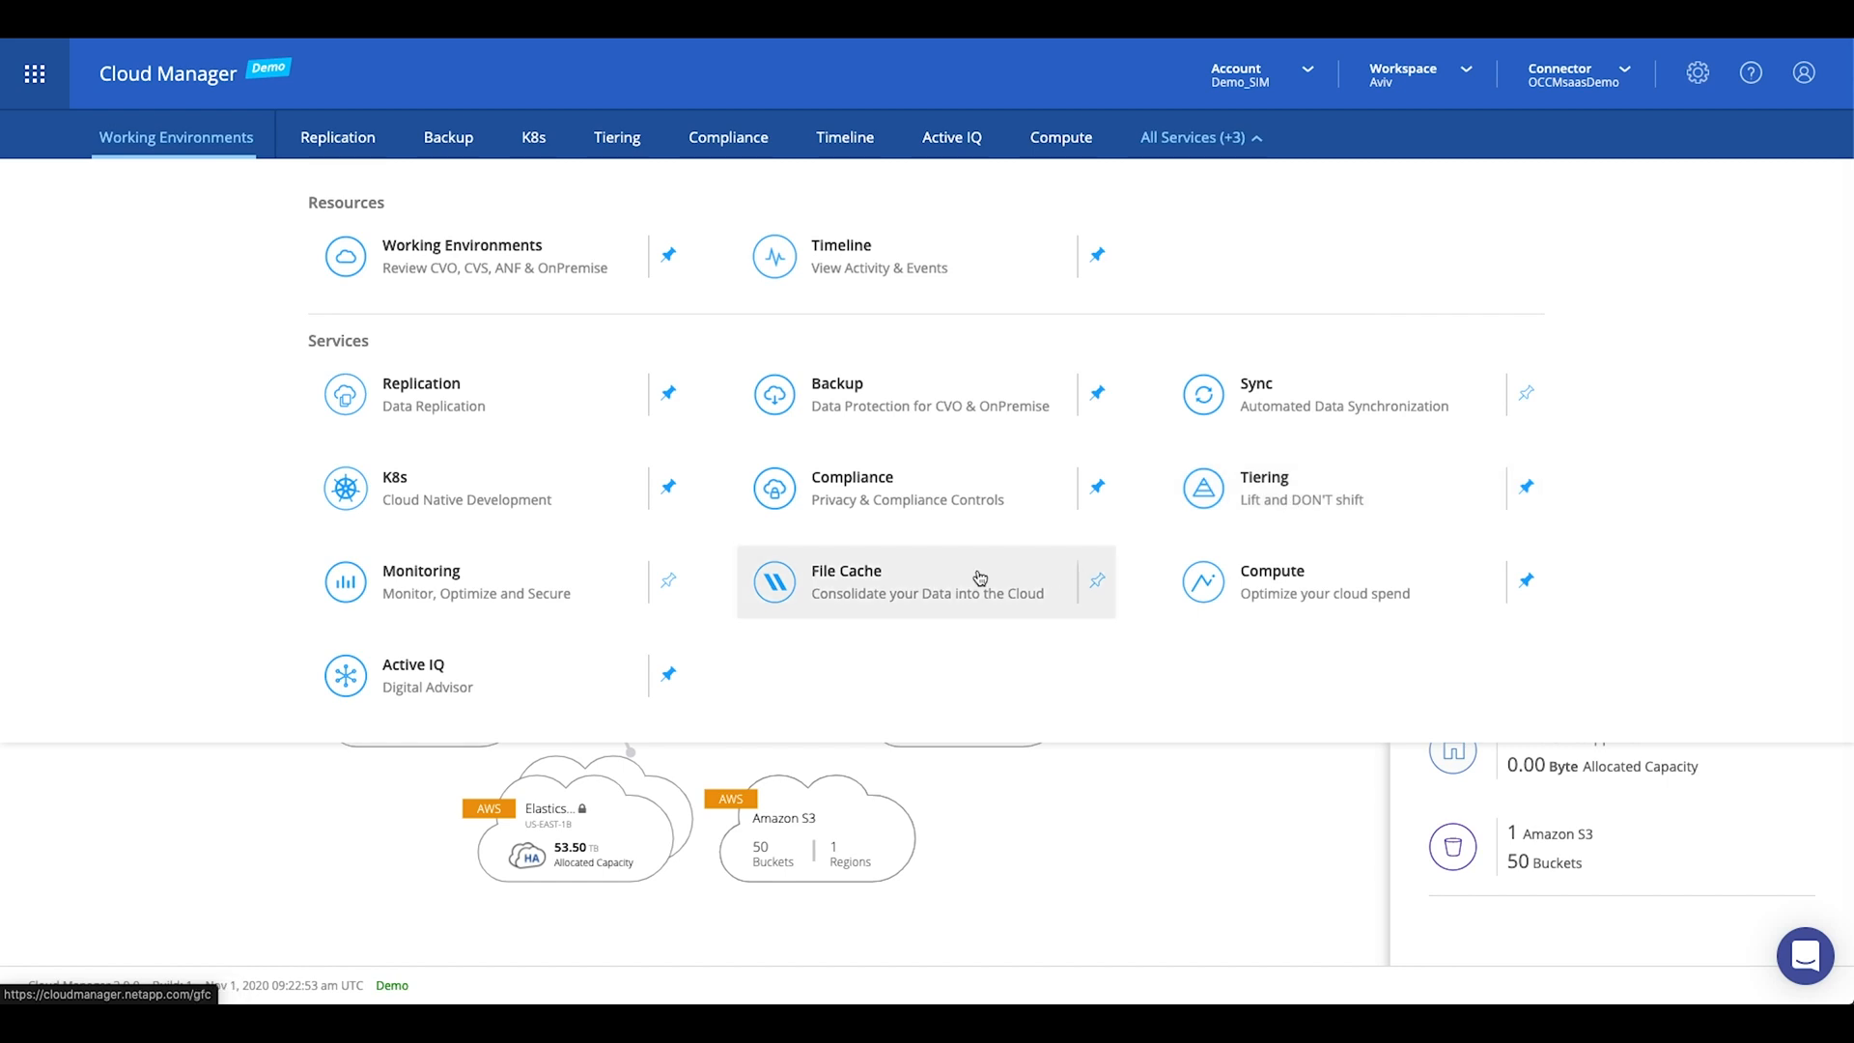
{"action": "mouse_move", "coordinate": [510, 496]}
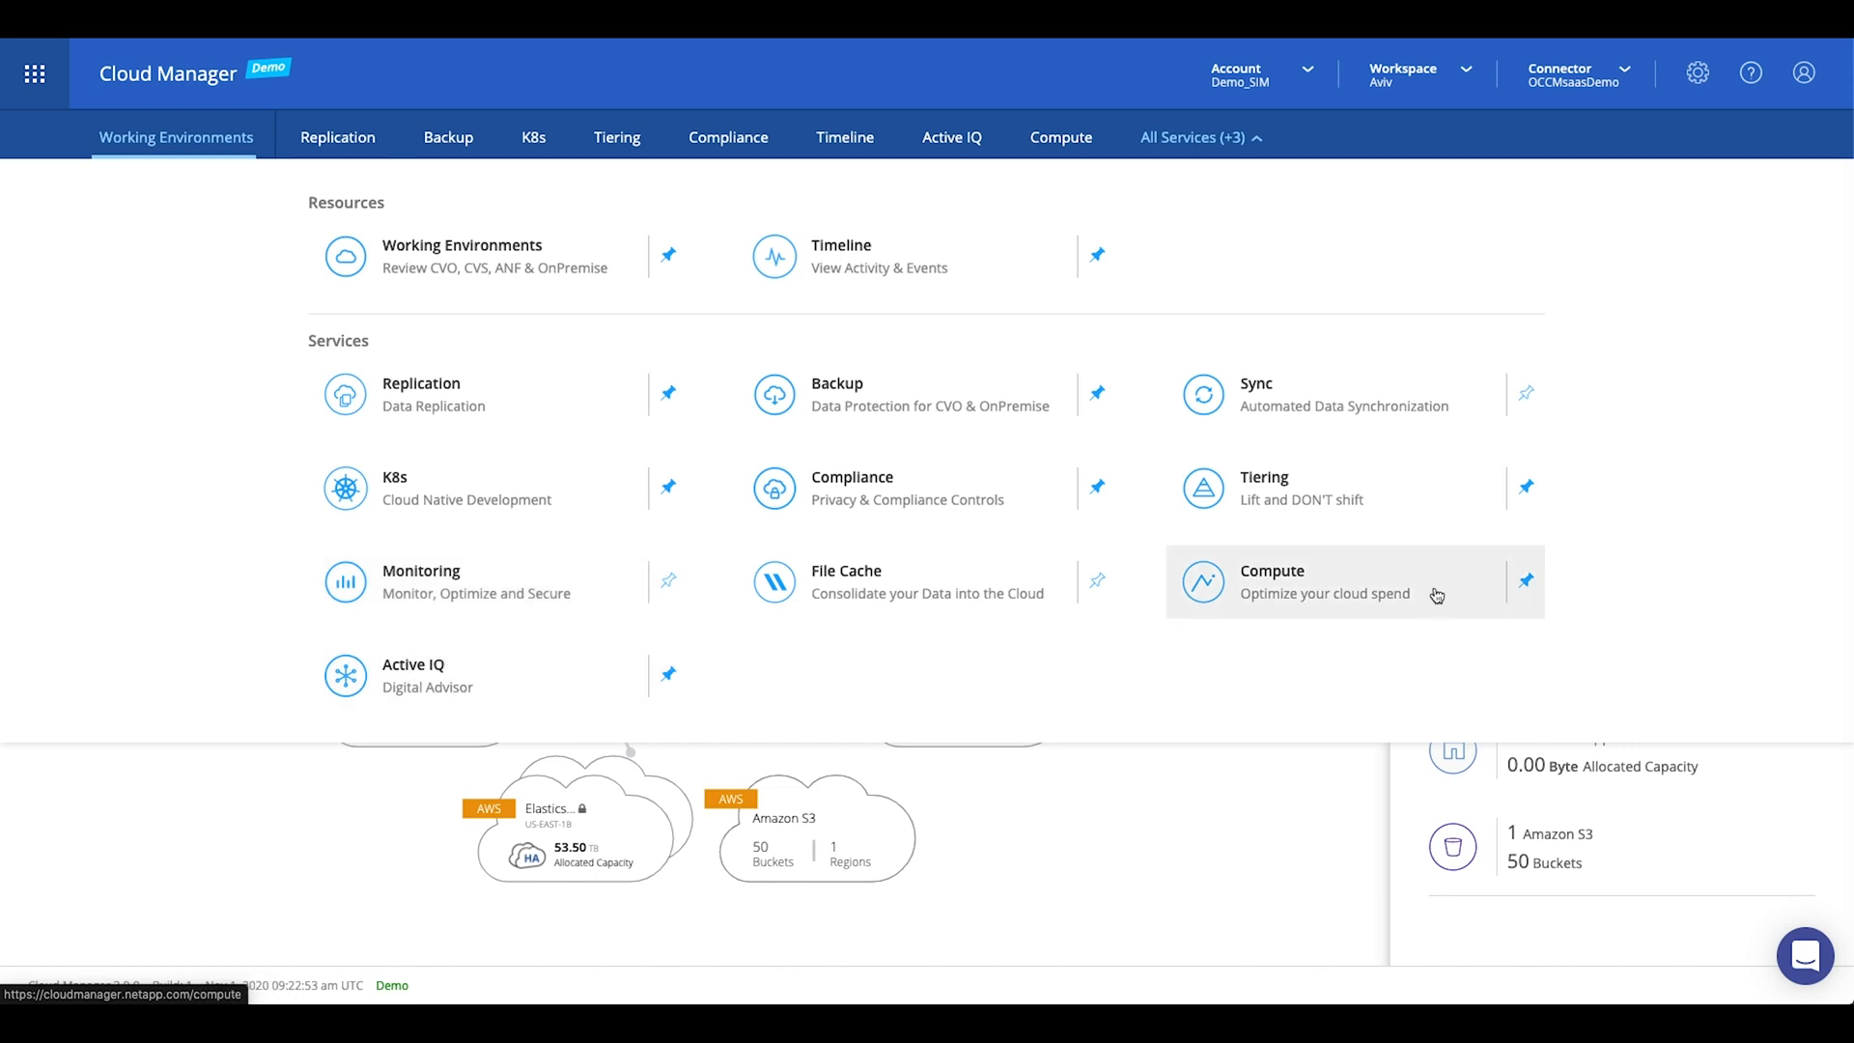
Add a new working environment of type Cloud Volumes ONTAP HA in AWS and reach the details step.
{"action": "left_click", "coordinate": [176, 137]}
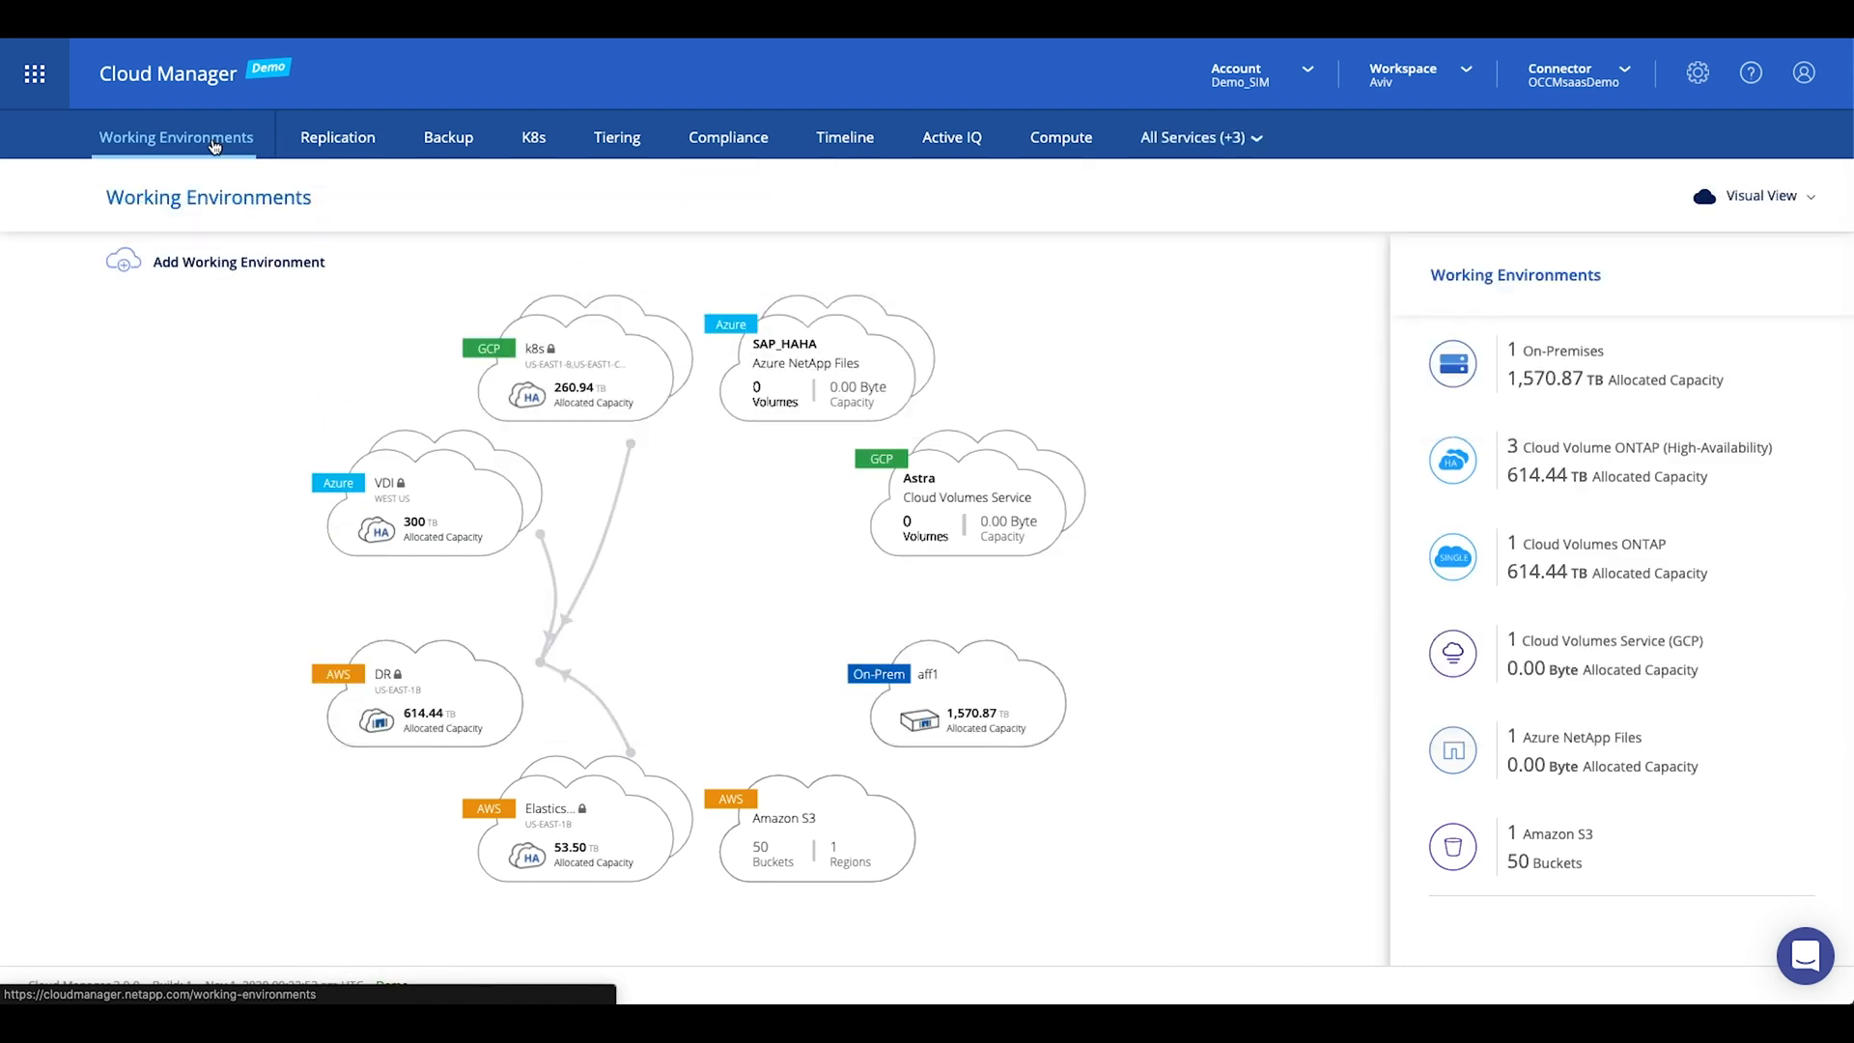
{"action": "mouse_move", "coordinate": [197, 230]}
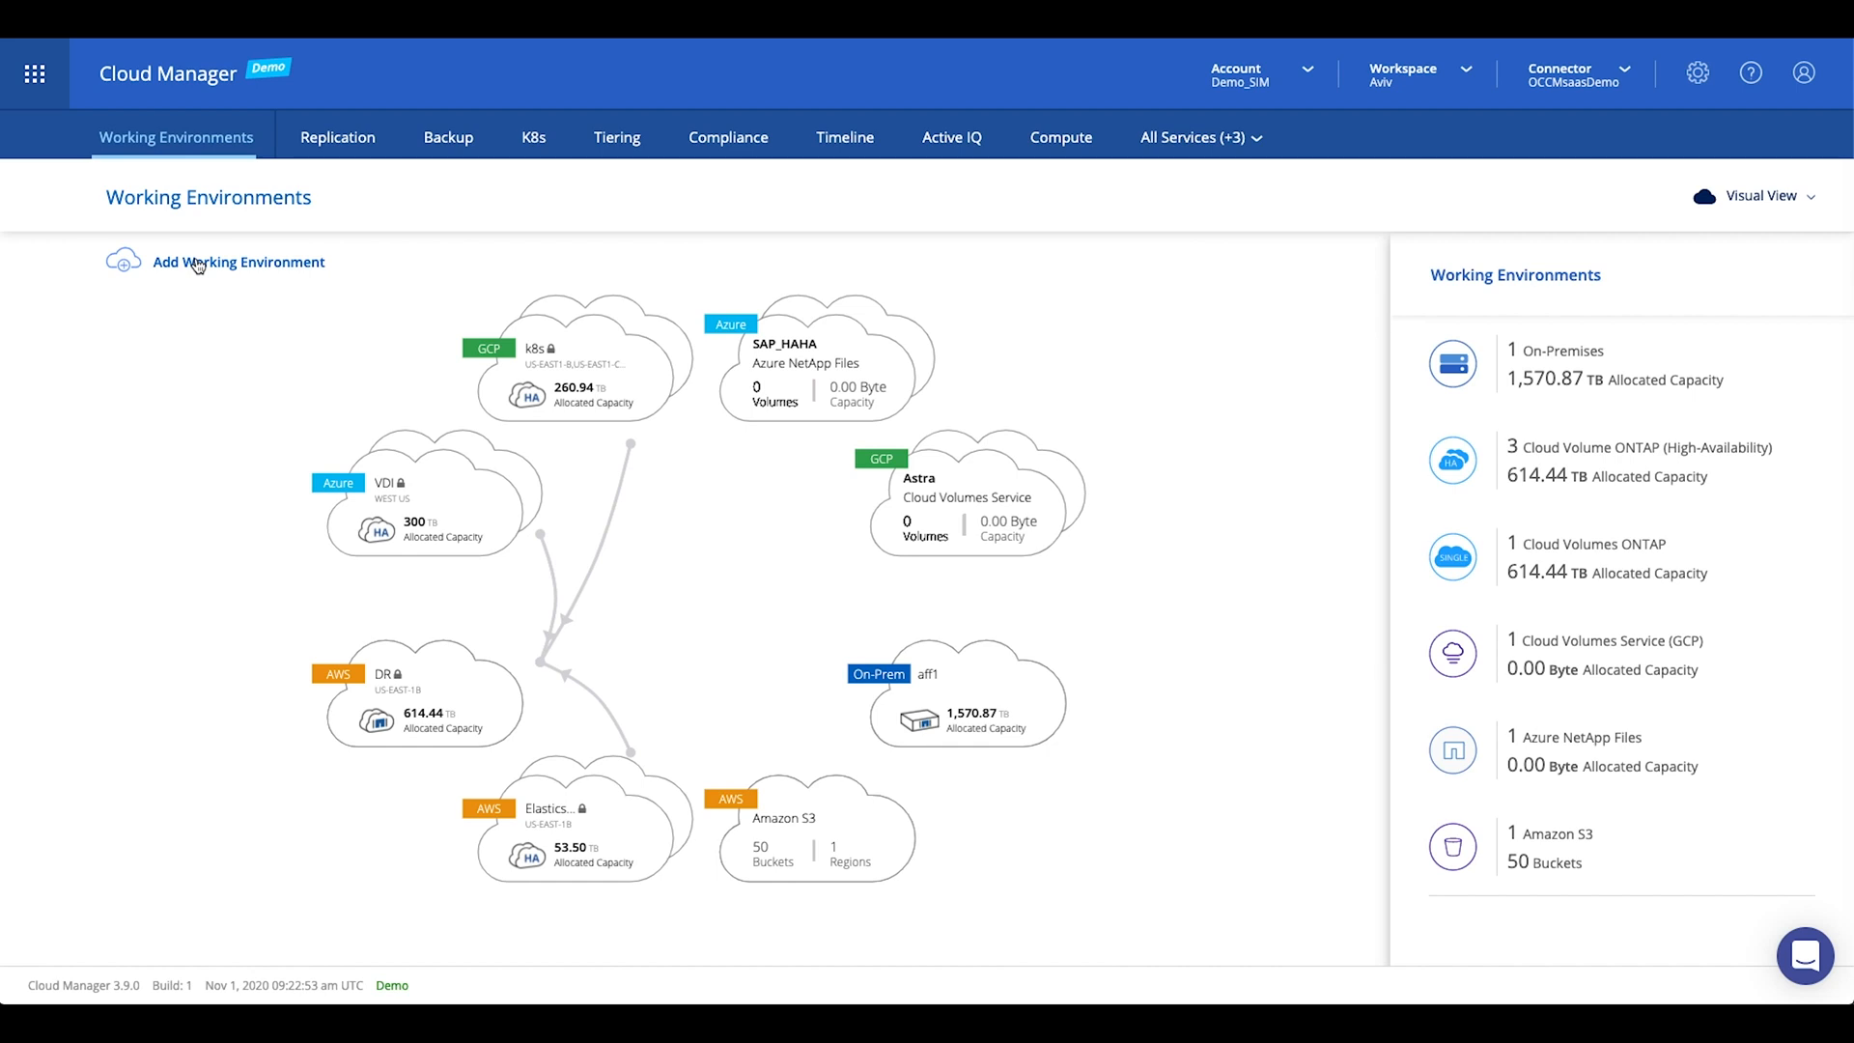
{"action": "left_click", "coordinate": [236, 261]}
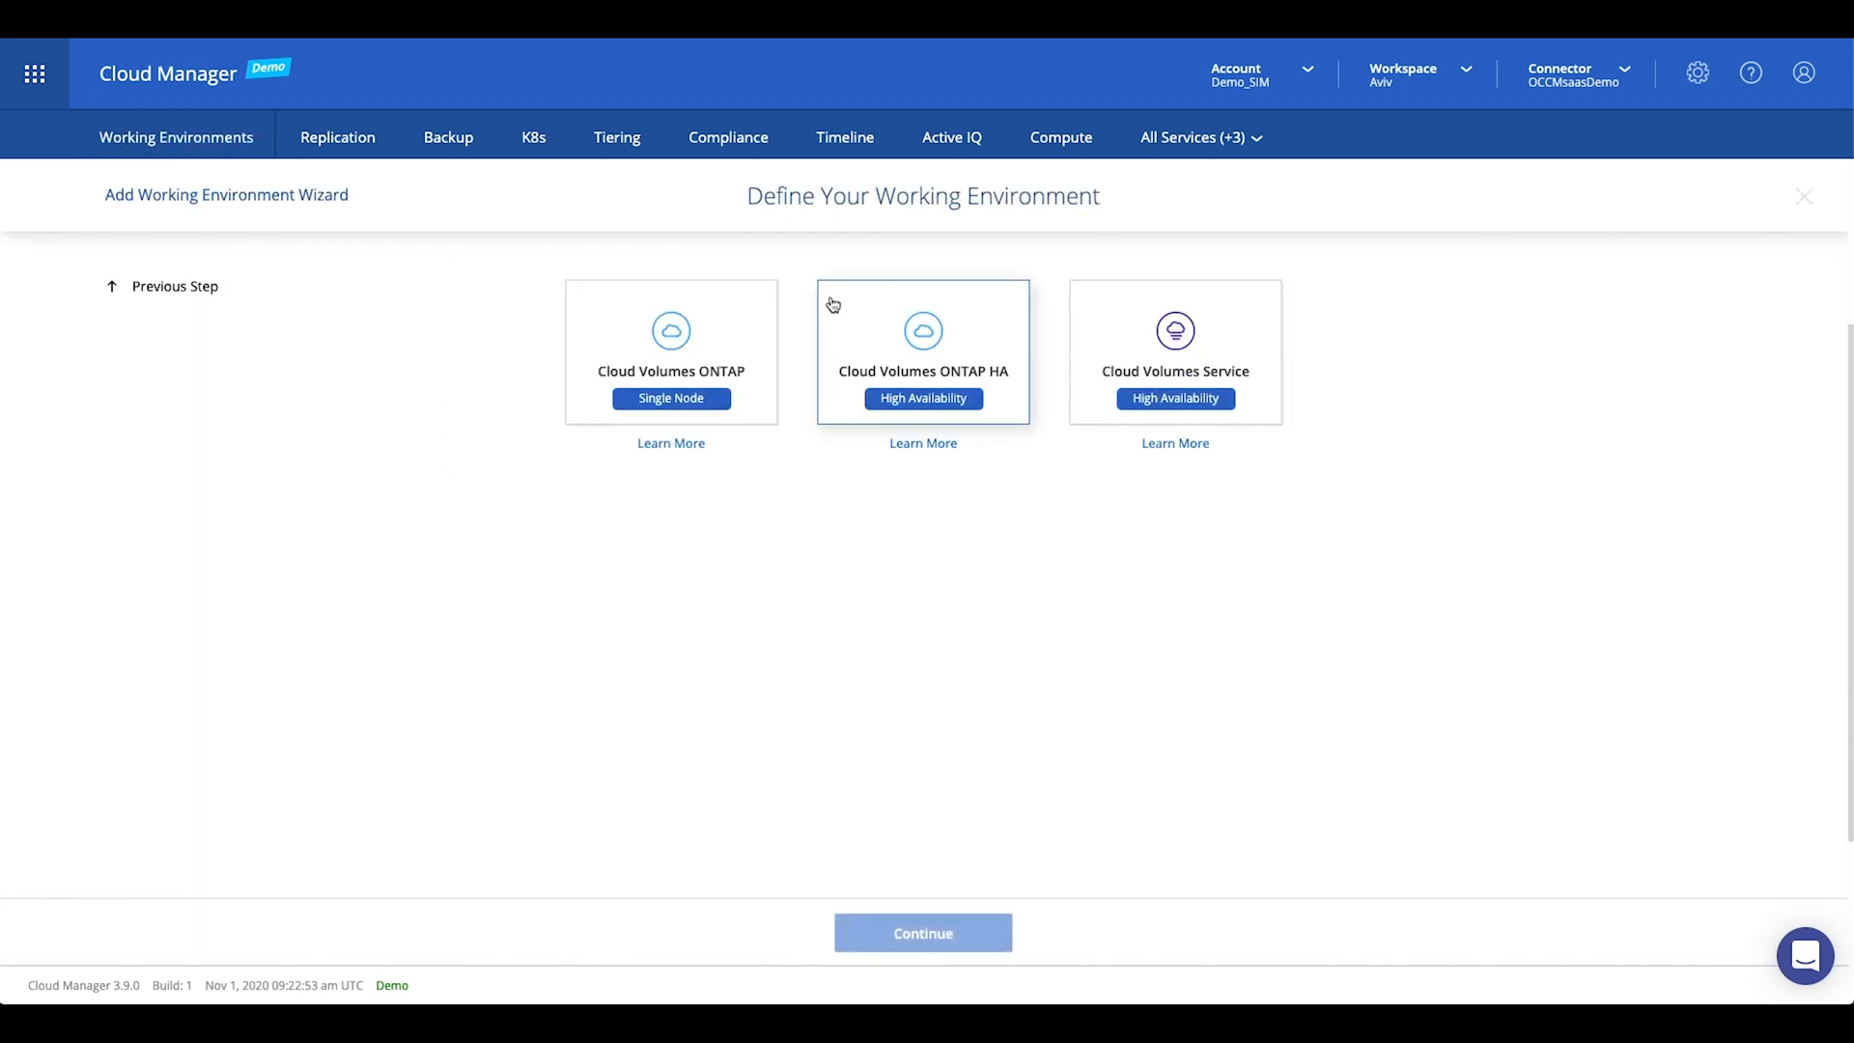
{"action": "mouse_move", "coordinate": [856, 309]}
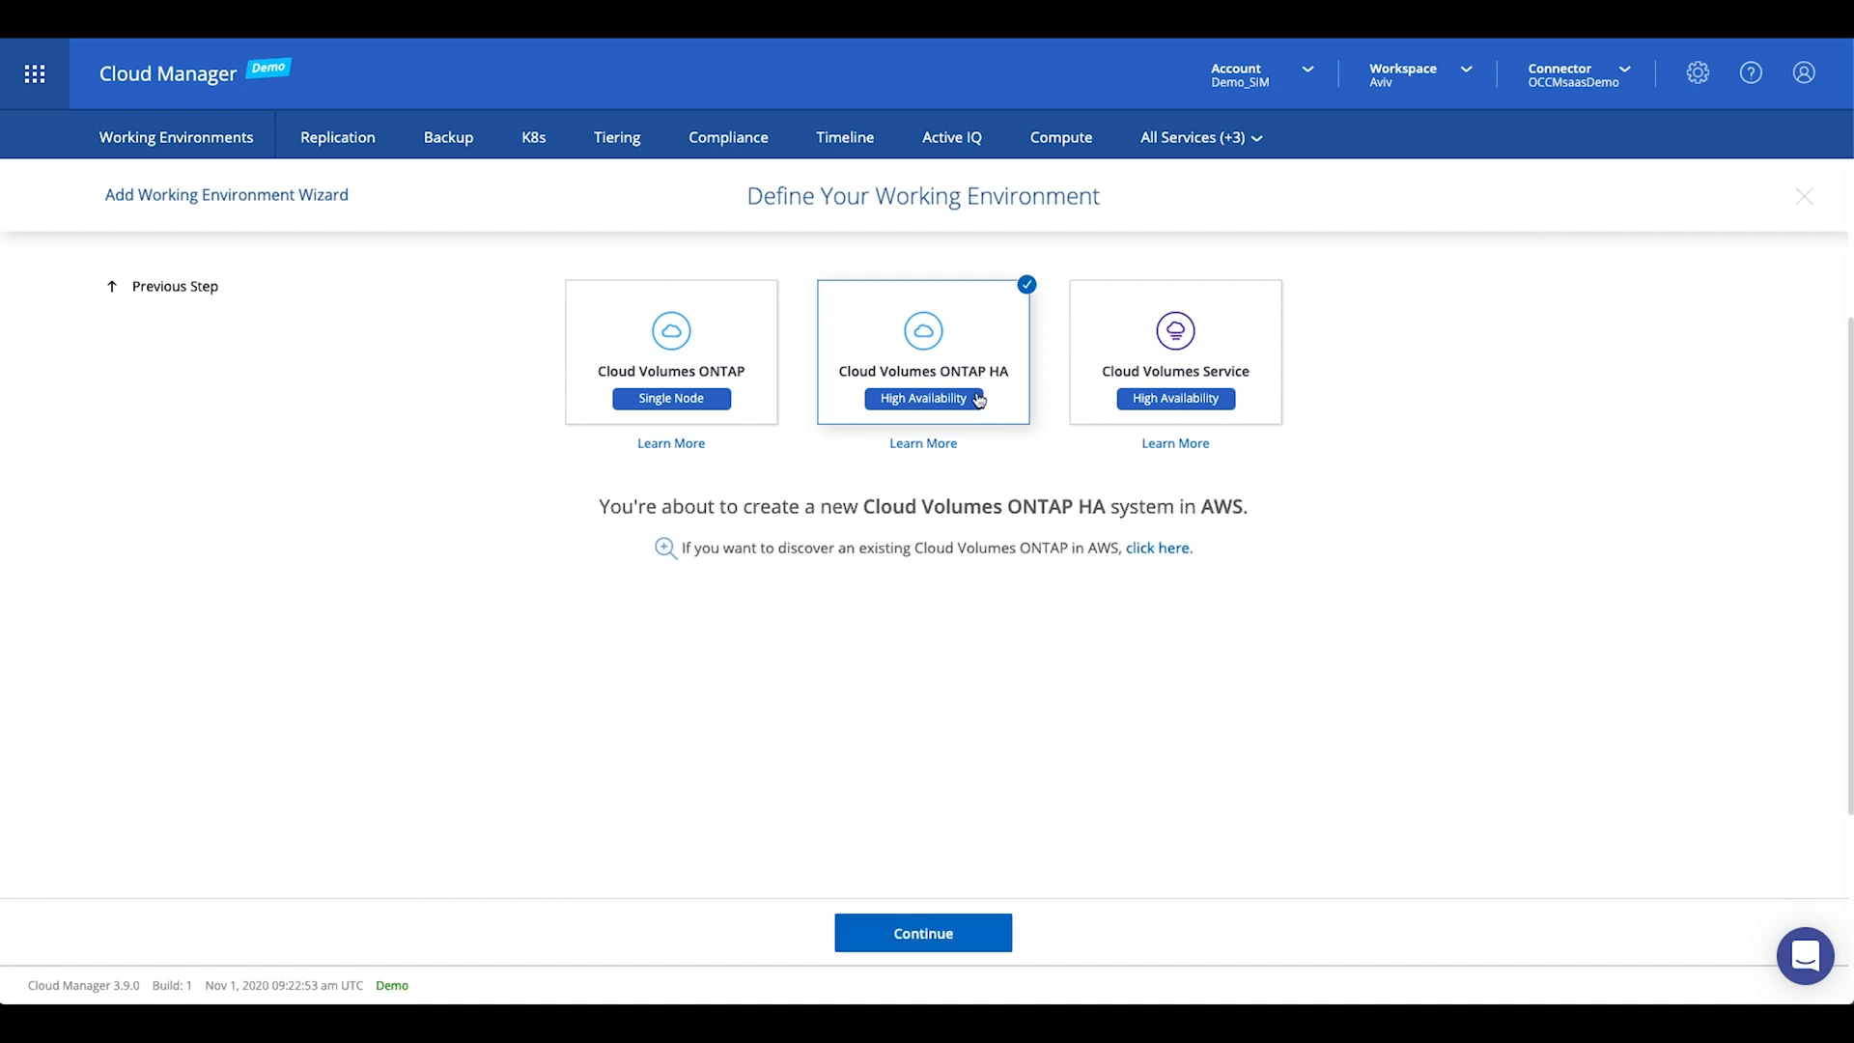
{"action": "left_click", "coordinate": [923, 933]}
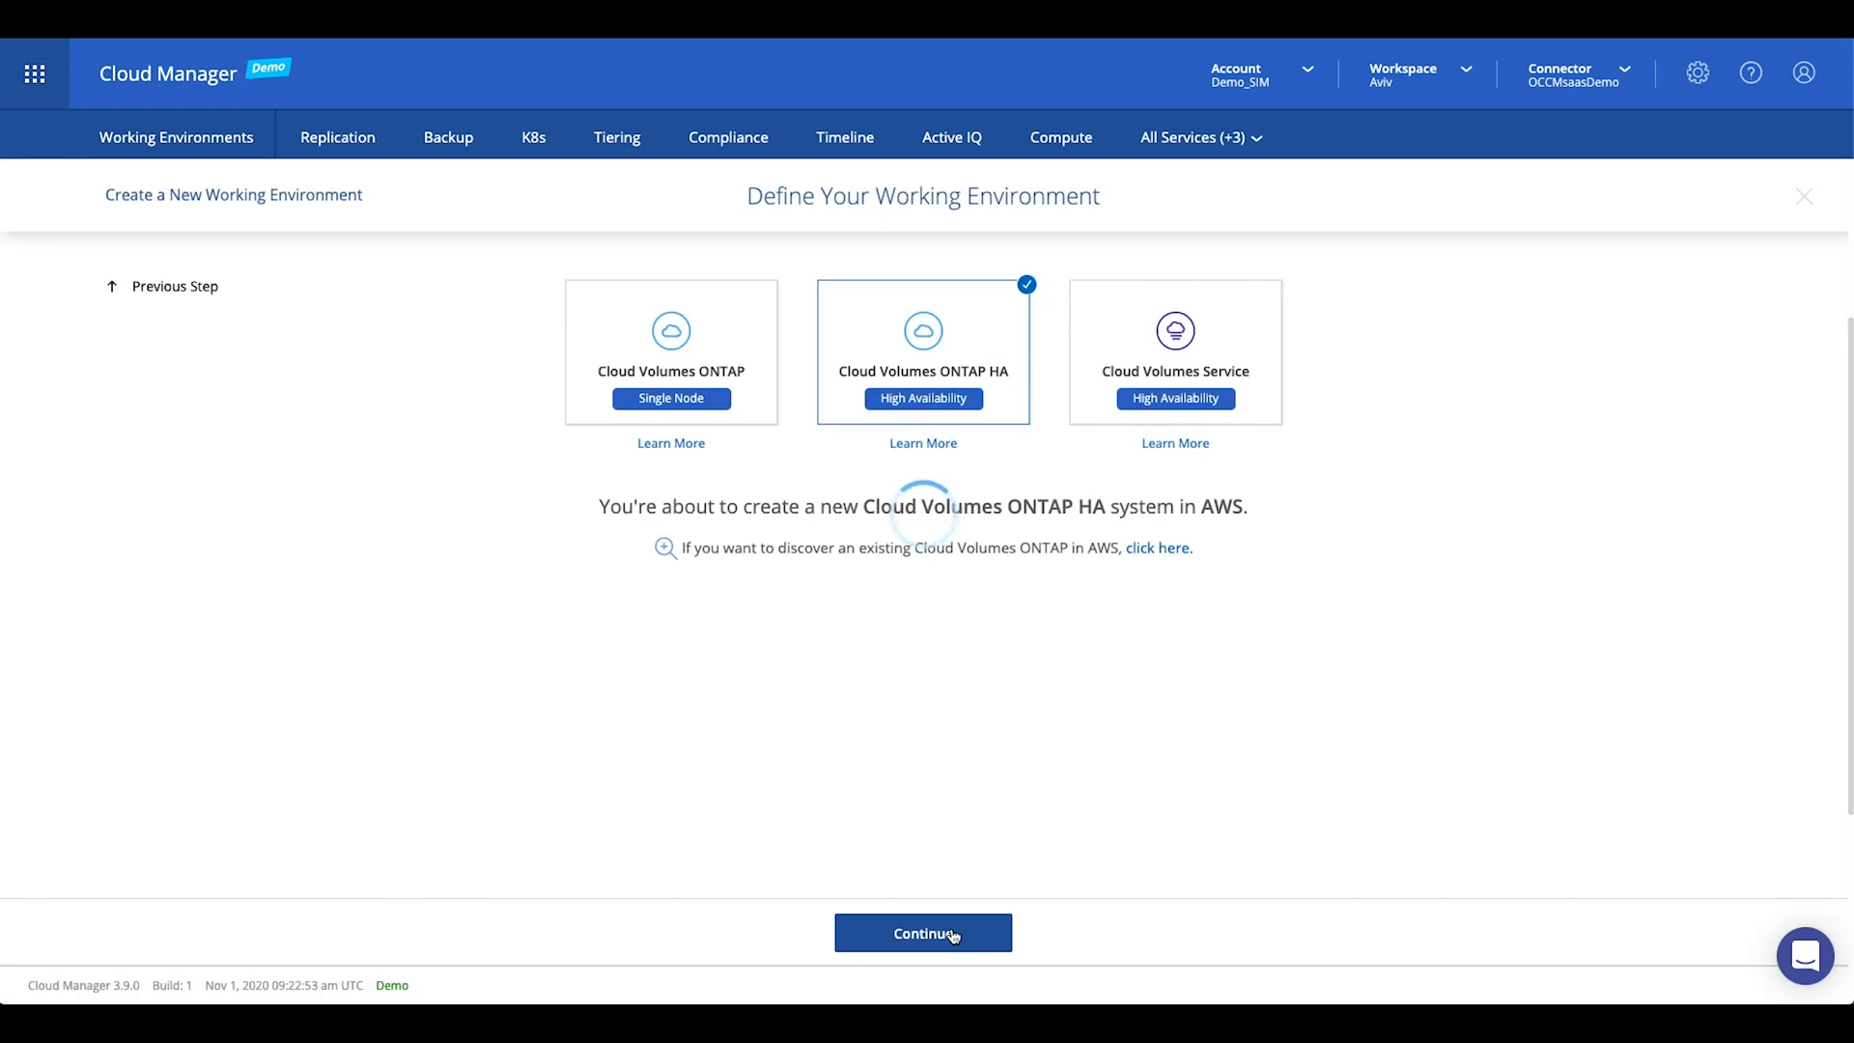
{"action": "left_click", "coordinate": [923, 932]}
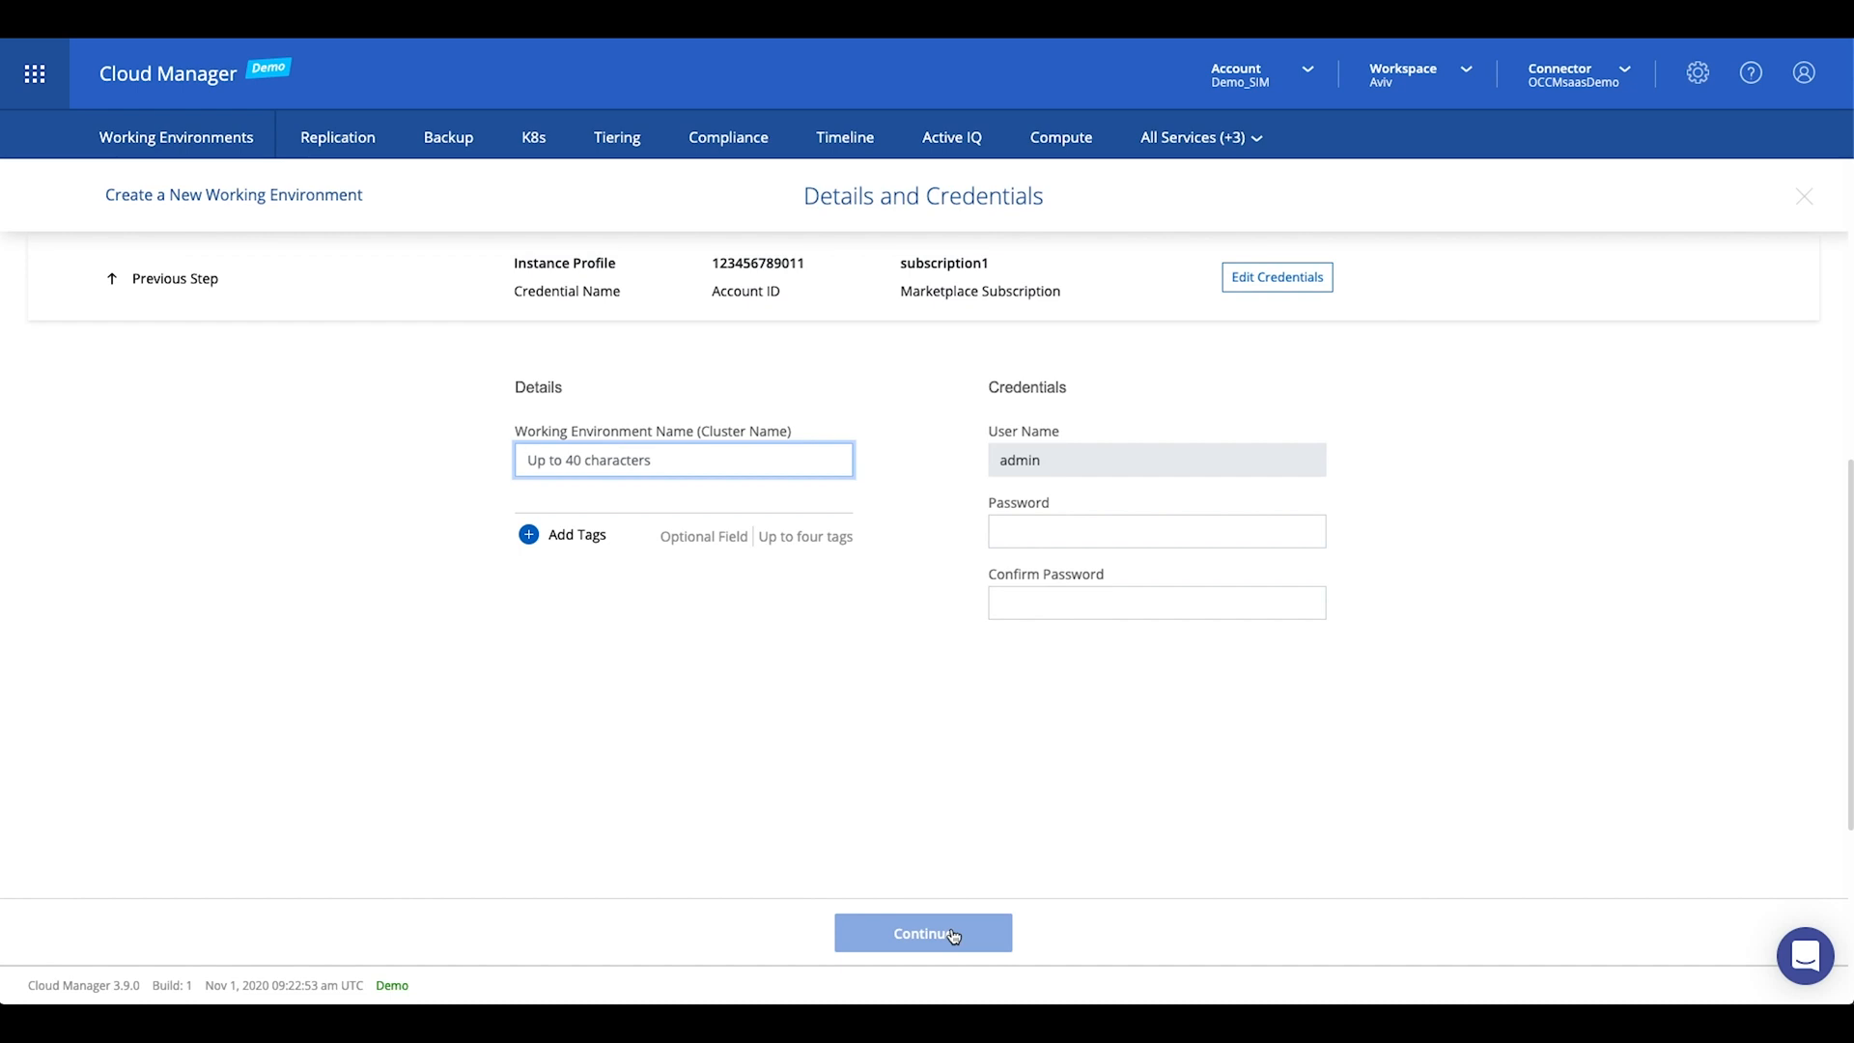
{"action": "mouse_move", "coordinate": [1290, 324]}
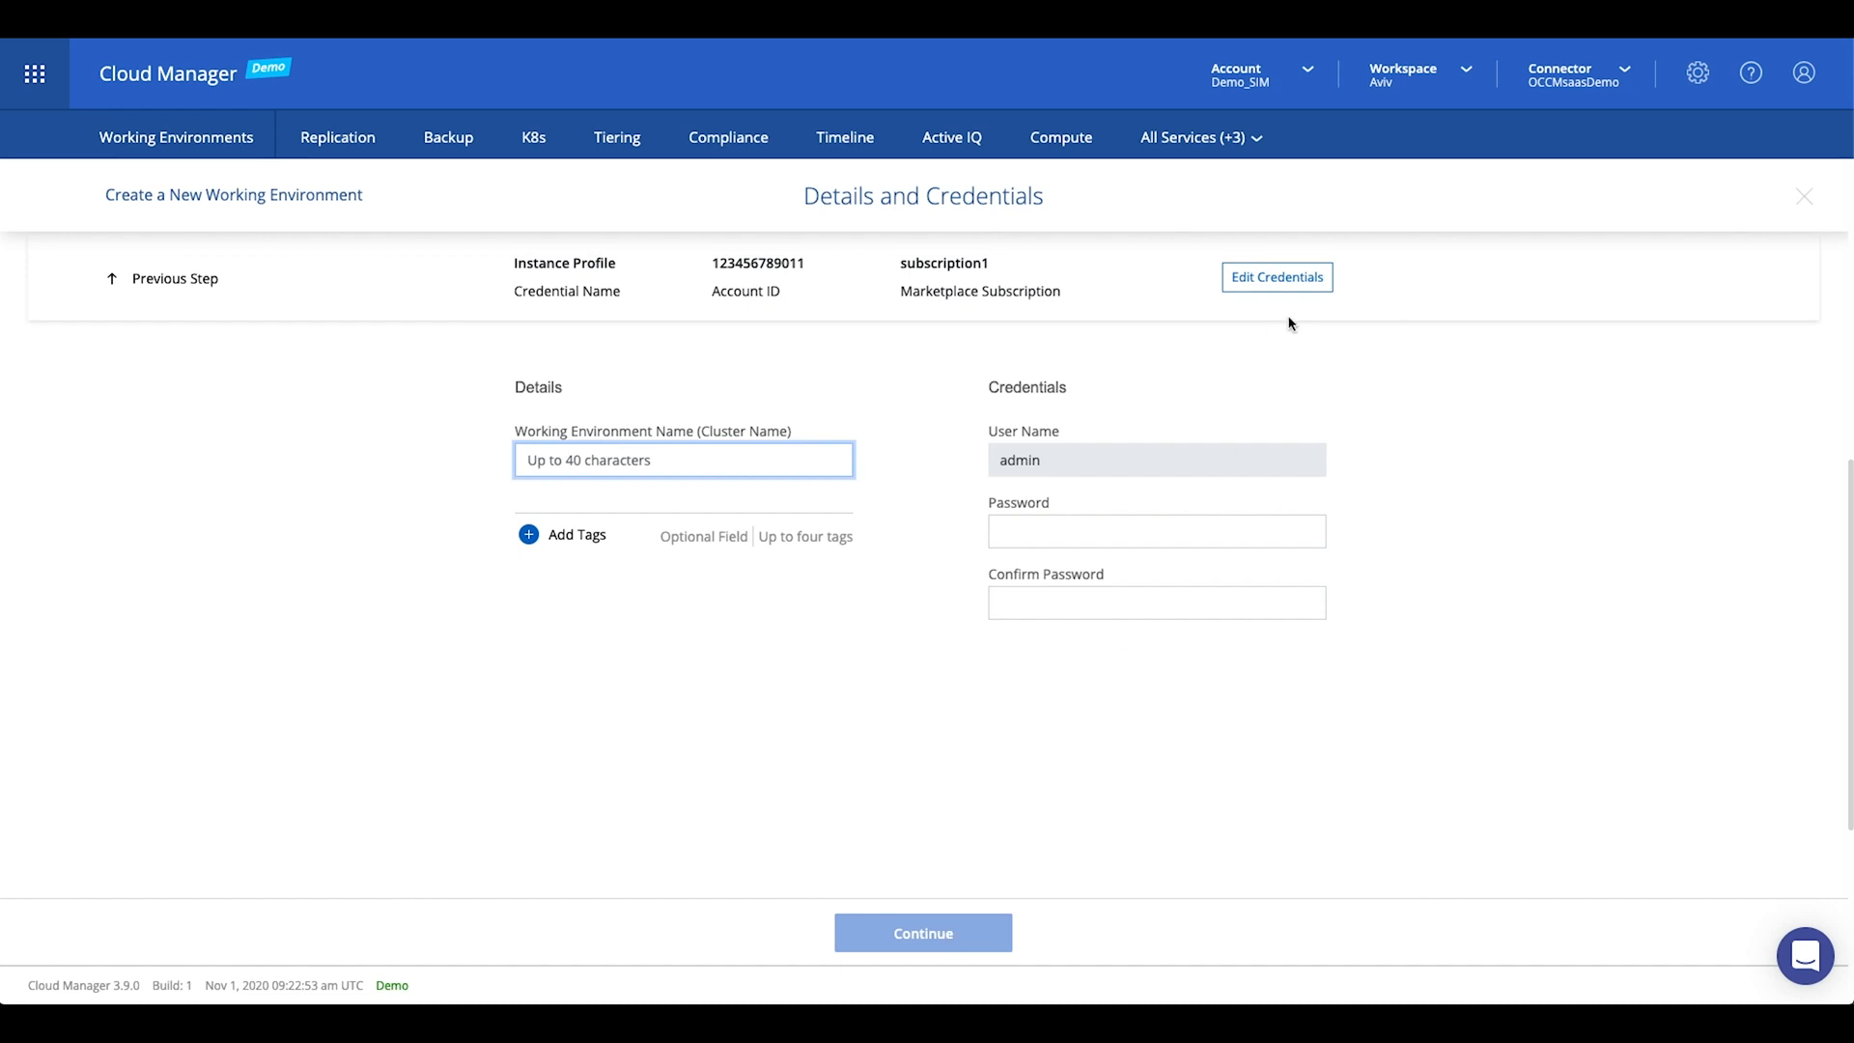
Show the Connectors list with OCCMsaasDemo active and DemoSim inactive.
{"action": "left_click", "coordinate": [1577, 75]}
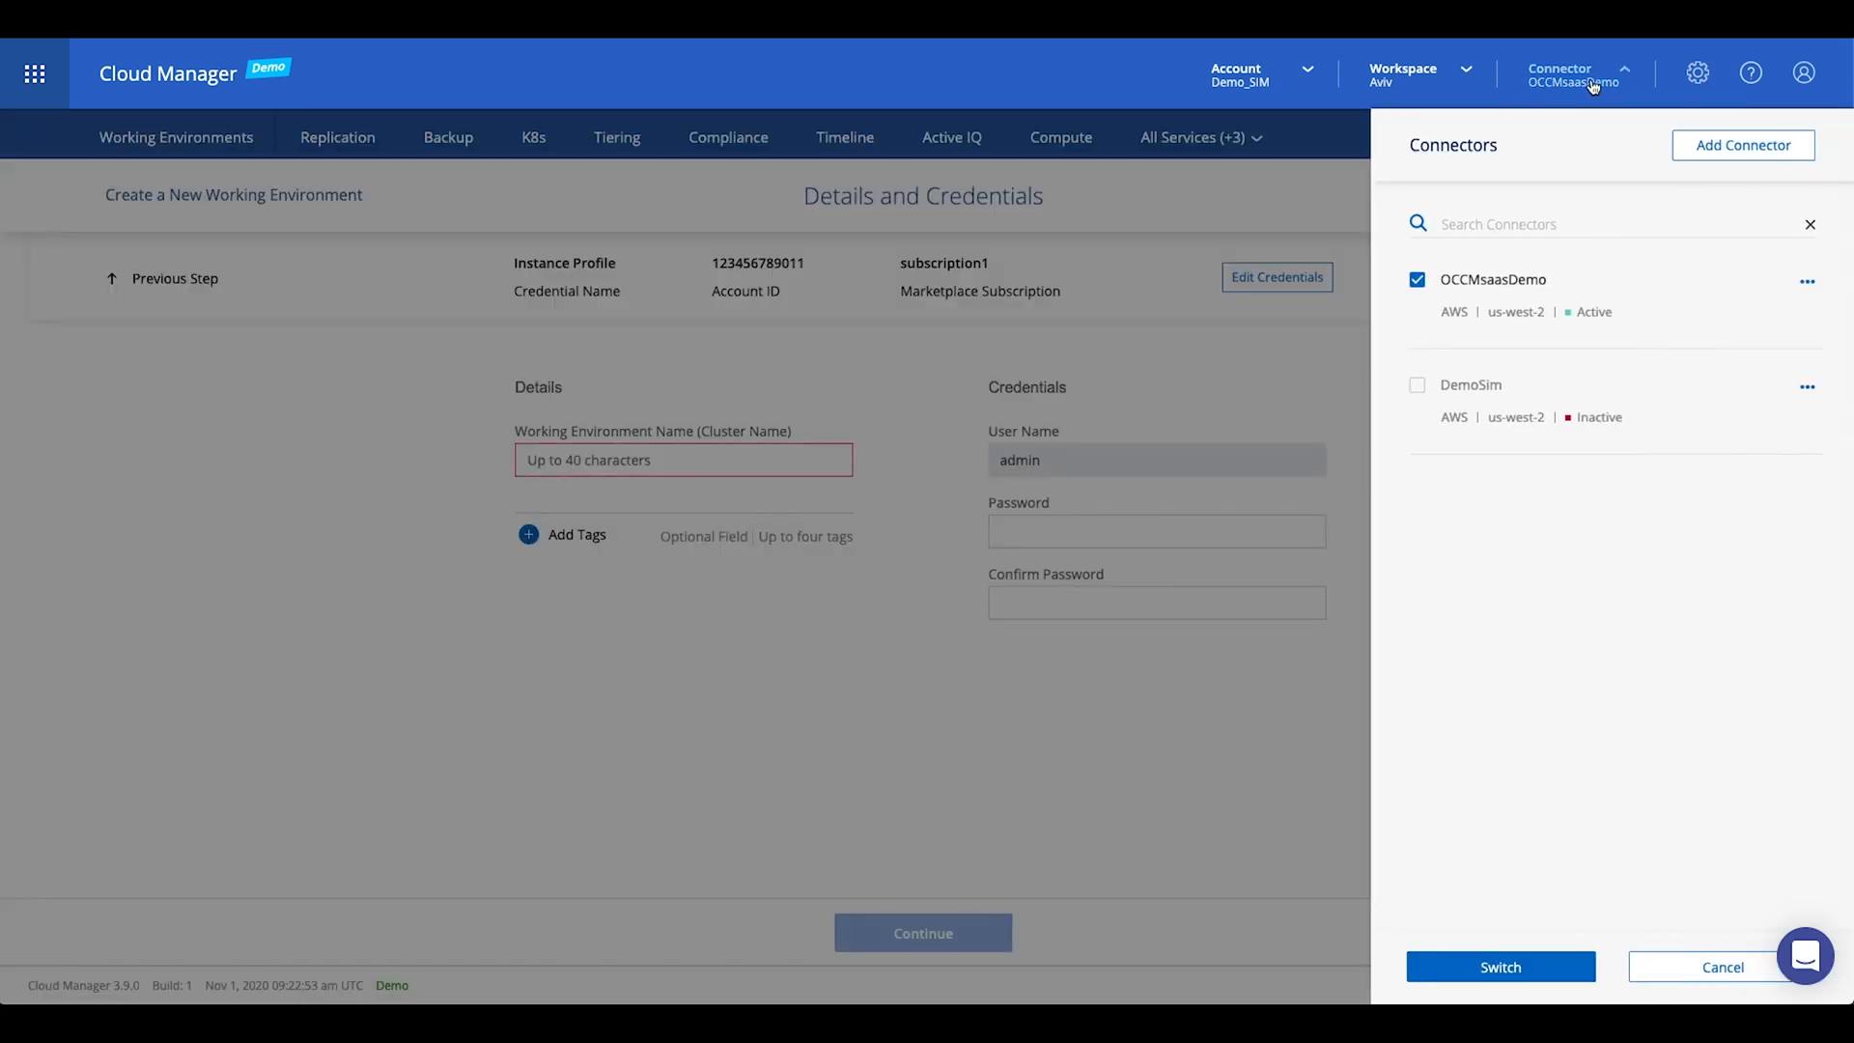
{"action": "mouse_move", "coordinate": [1593, 83]}
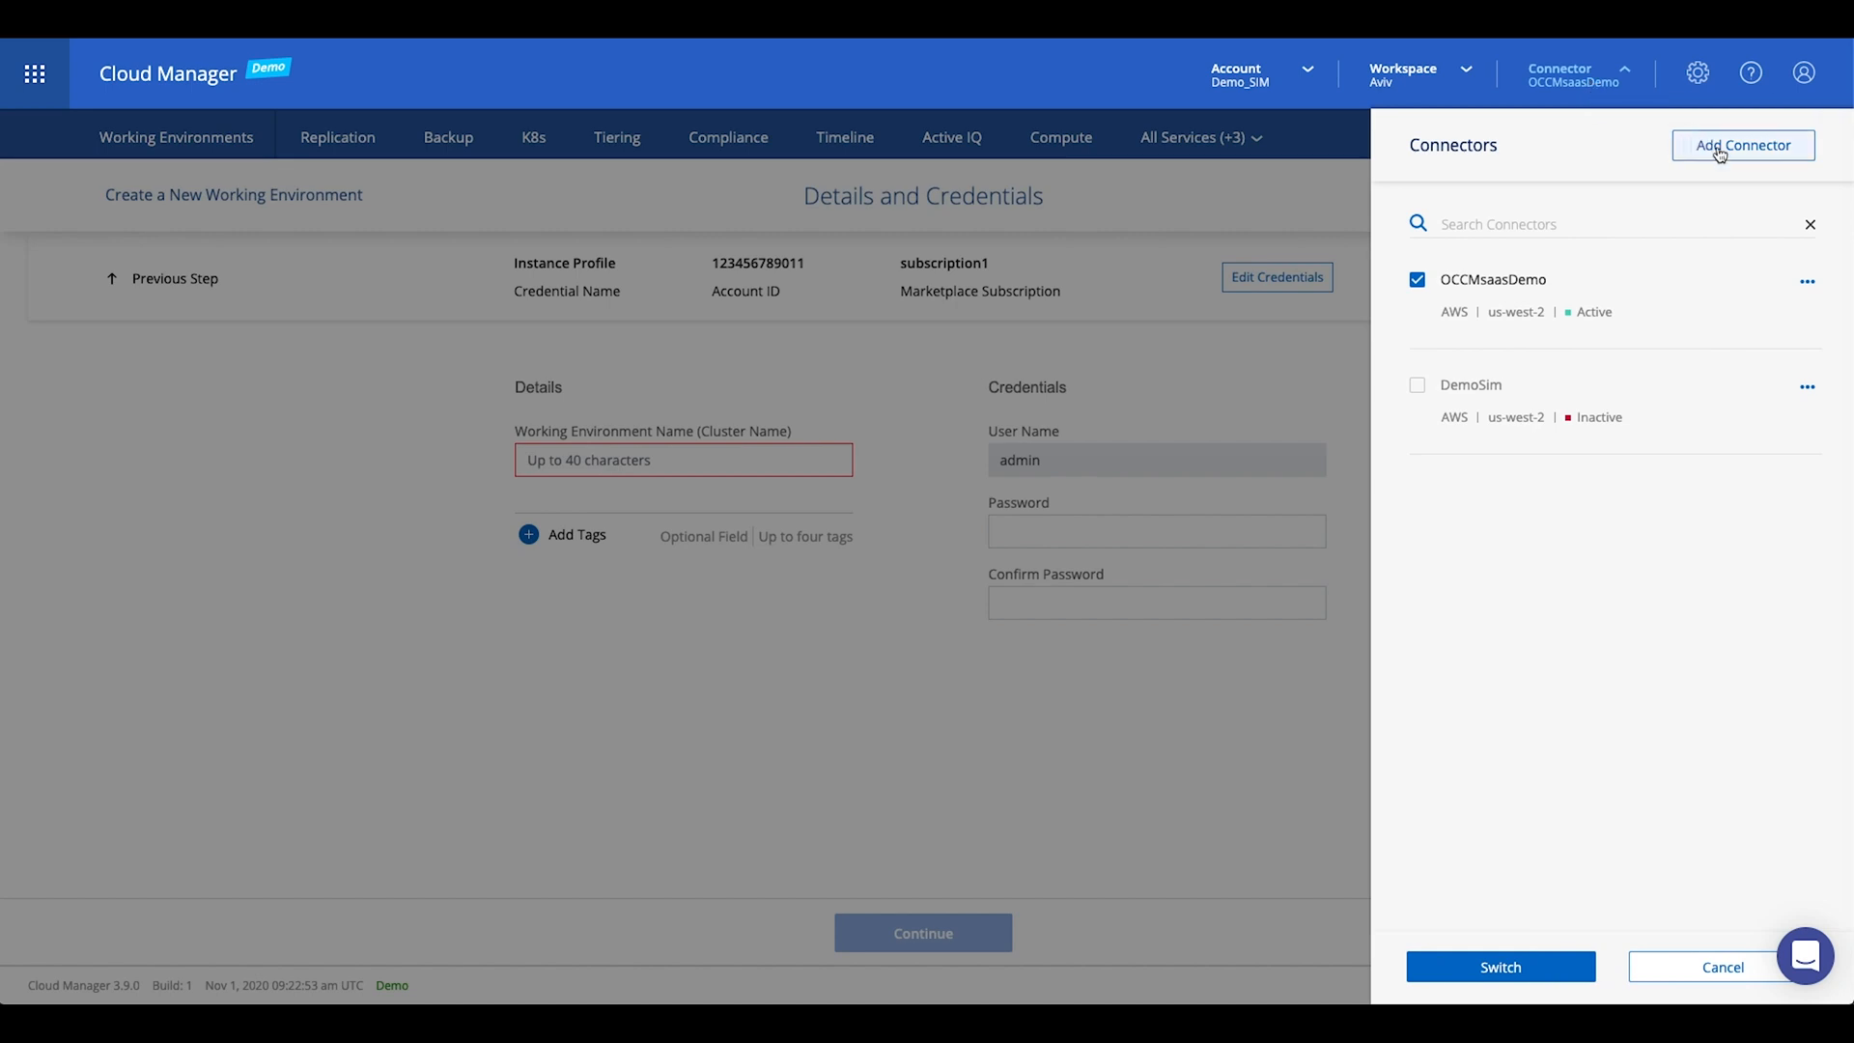
{"action": "mouse_move", "coordinate": [1466, 245]}
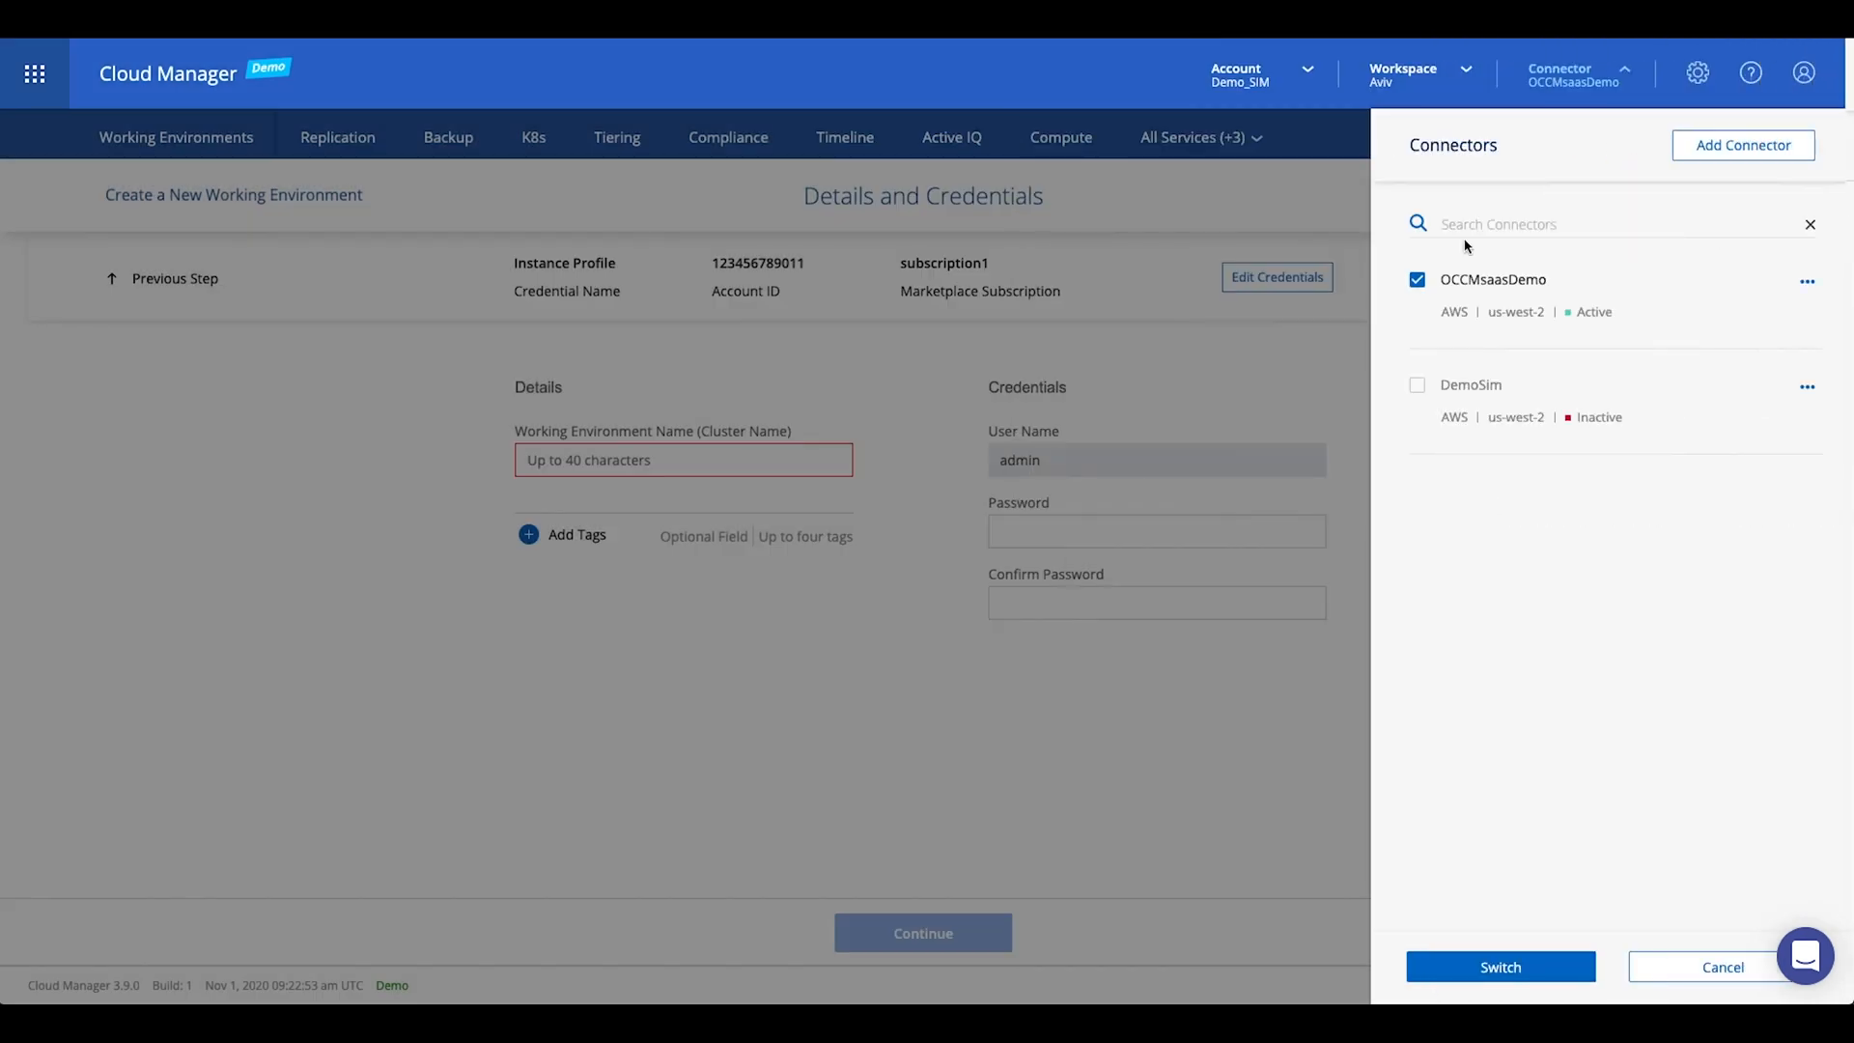
Dismiss the connectors list and continue through the floating IP settings to finish ProductionMissionCritical.
{"action": "left_click", "coordinate": [1154, 531]}
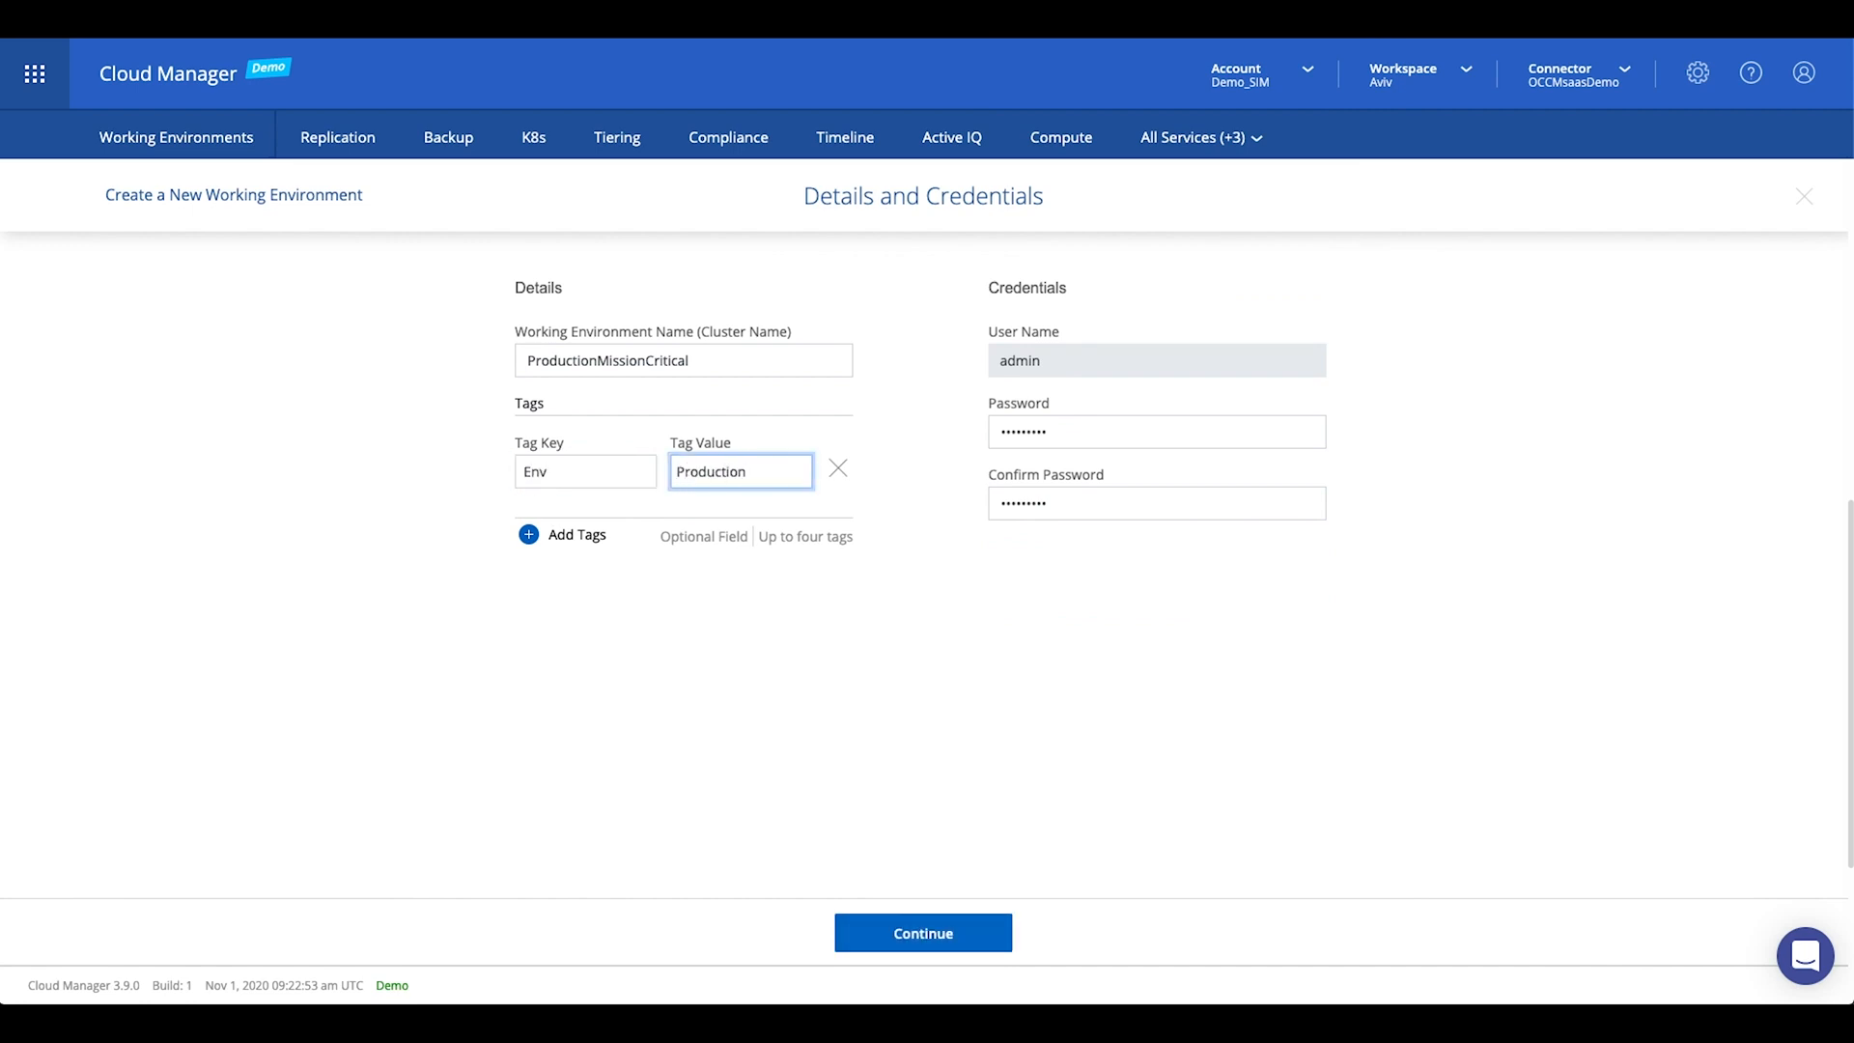
{"action": "left_click", "coordinate": [923, 933]}
{"action": "type", "text": "1.1."}
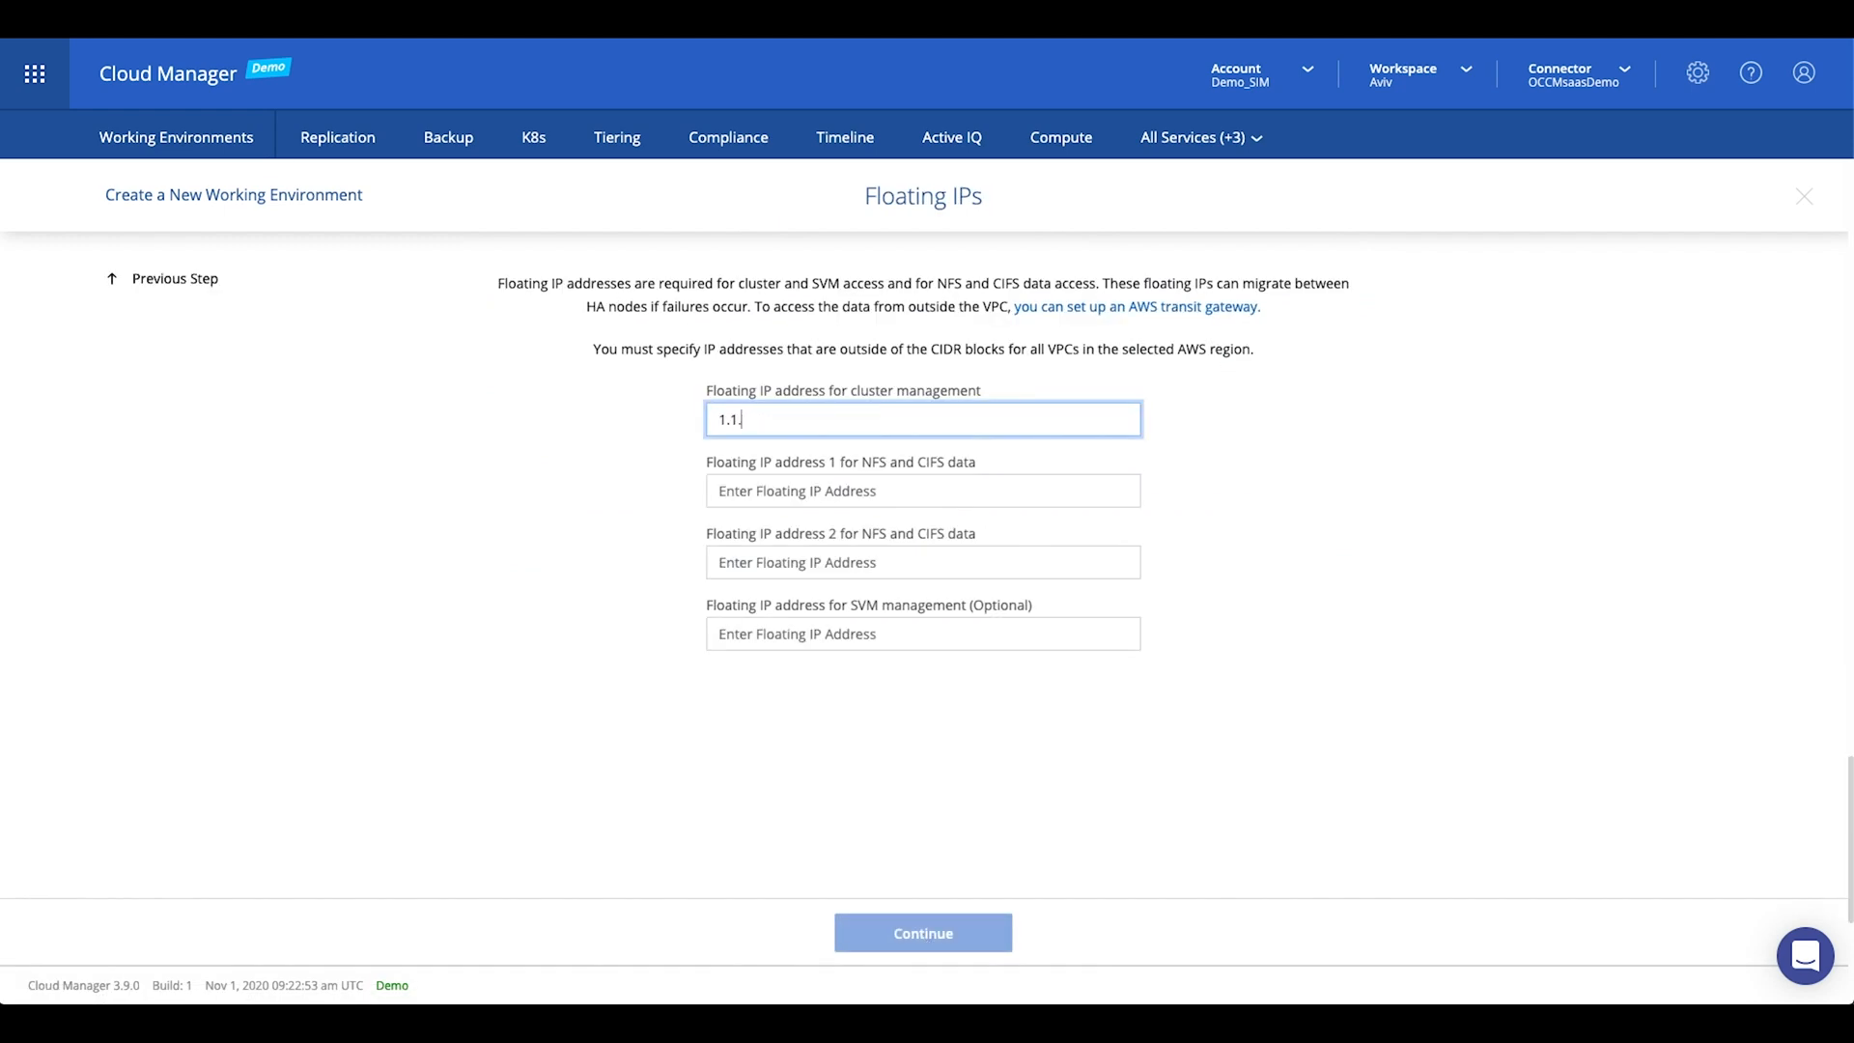
{"action": "left_click", "coordinate": [923, 932]}
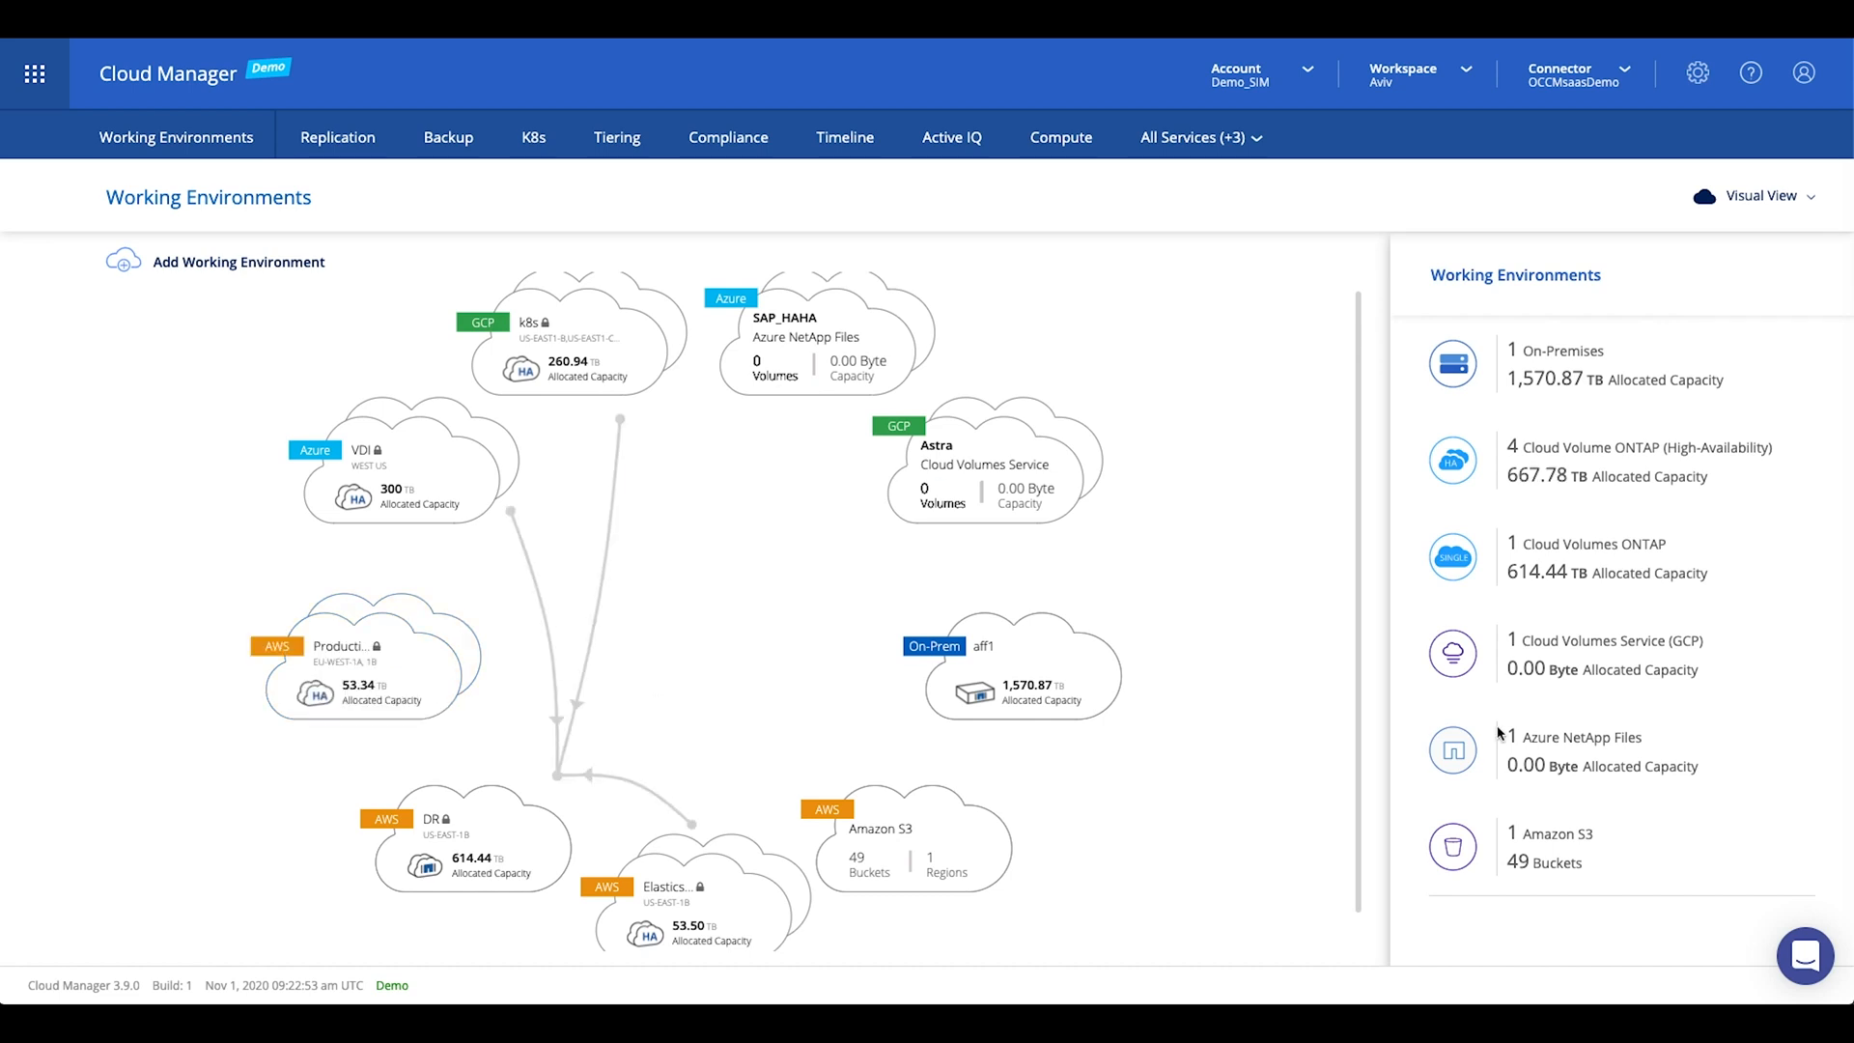
Start a support chat message to Cloud Manager Architects beginning 'you jump on a qu'.
{"action": "left_click", "coordinate": [1804, 956]}
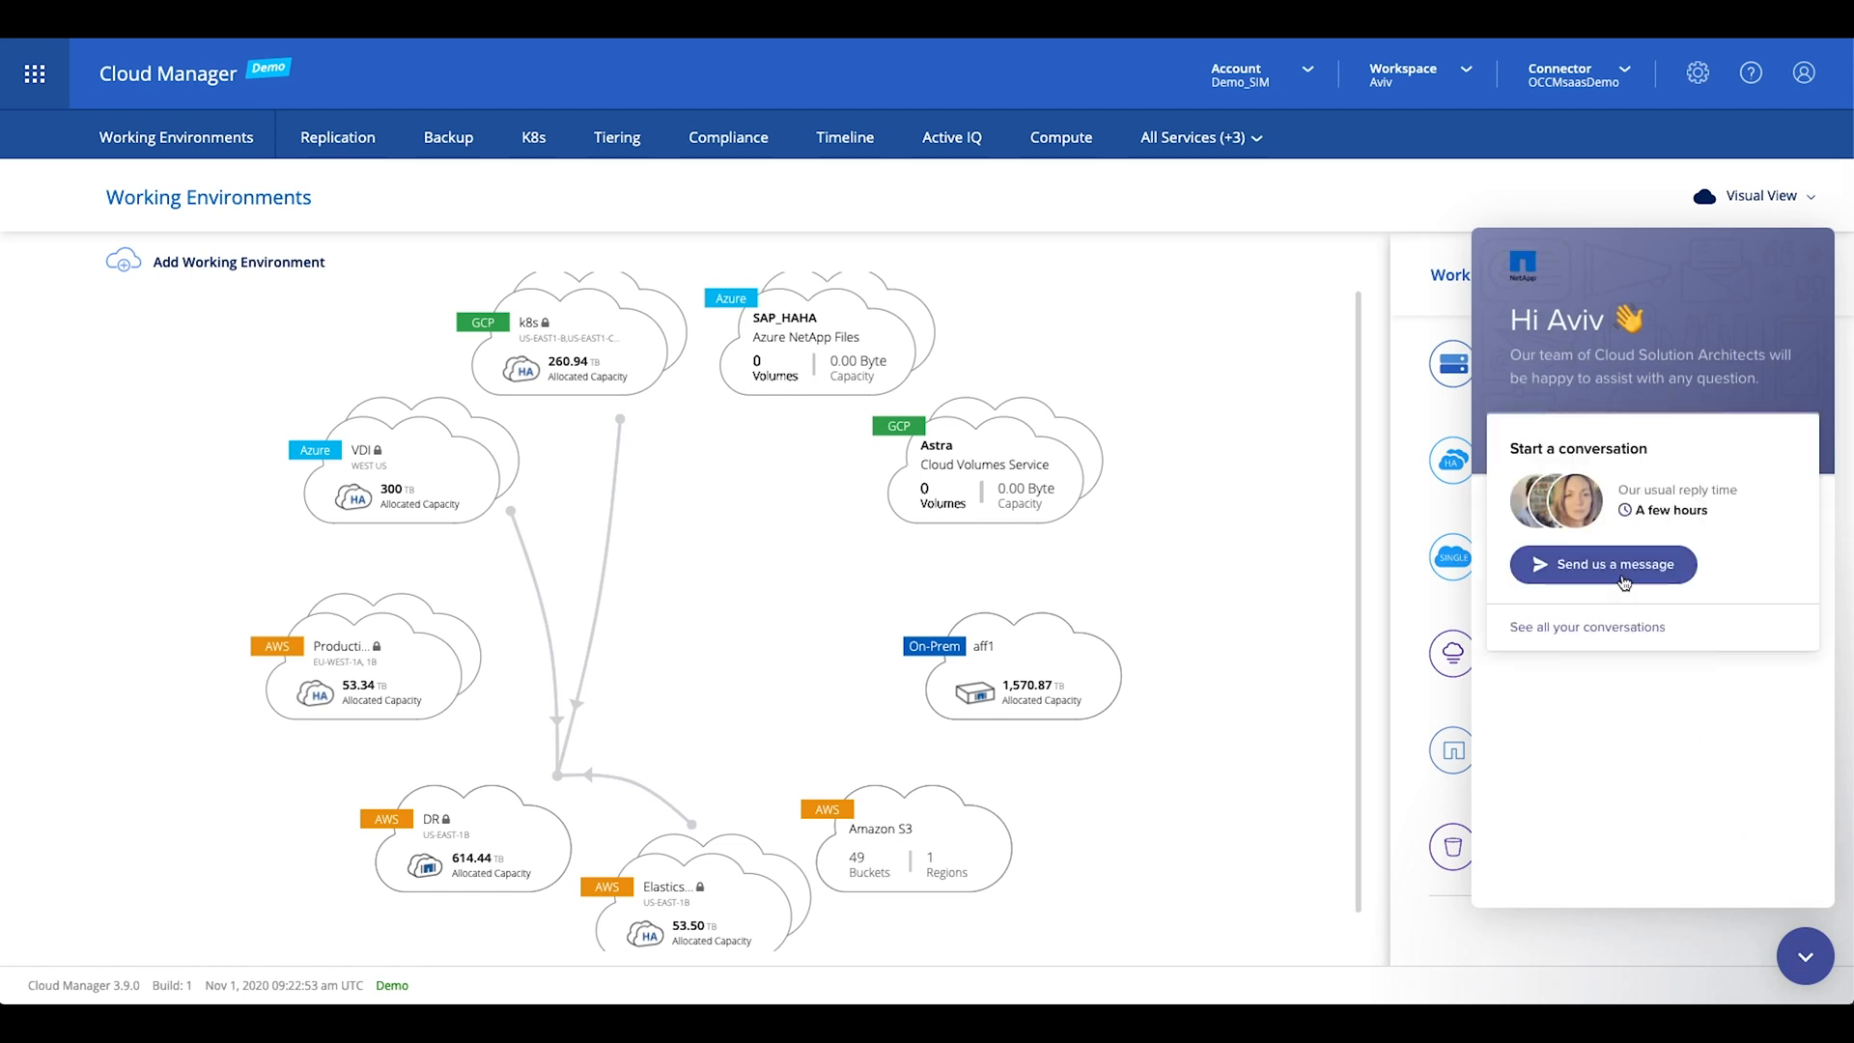
{"action": "left_click", "coordinate": [1603, 564]}
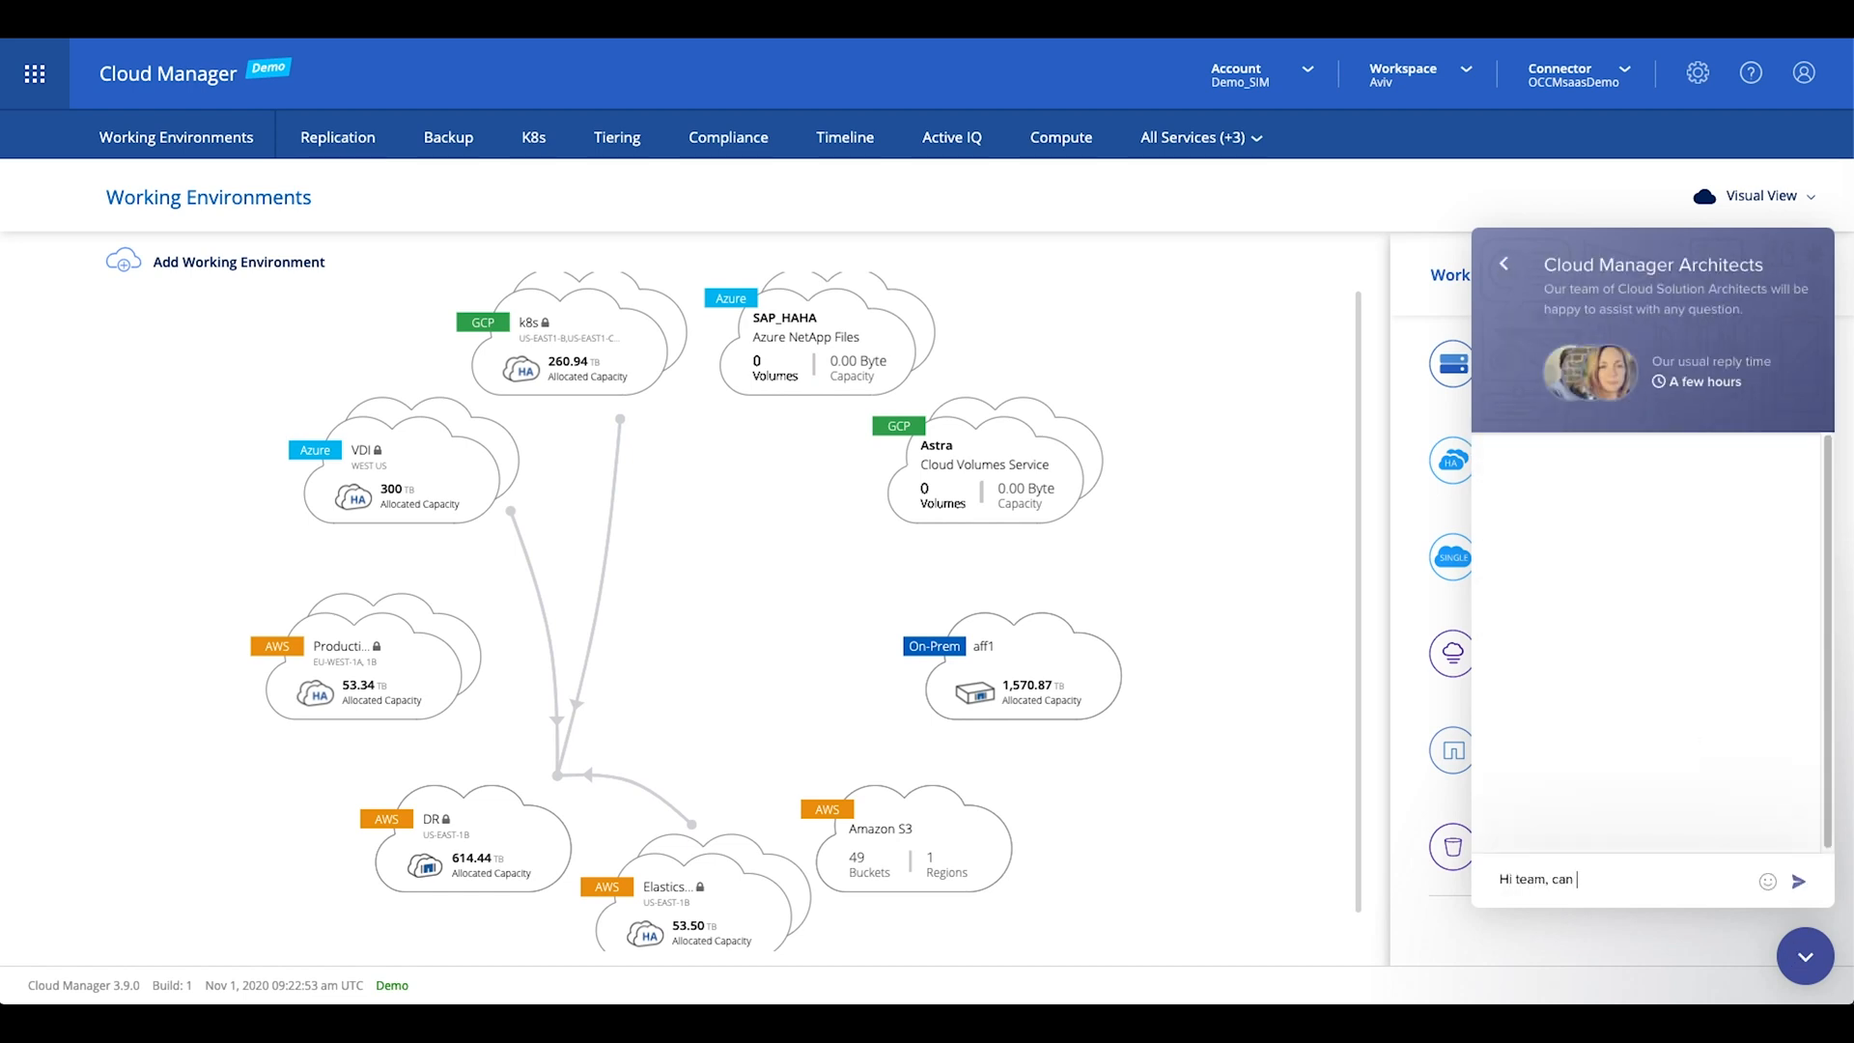
{"action": "type", "text": "you jump on a qu"}
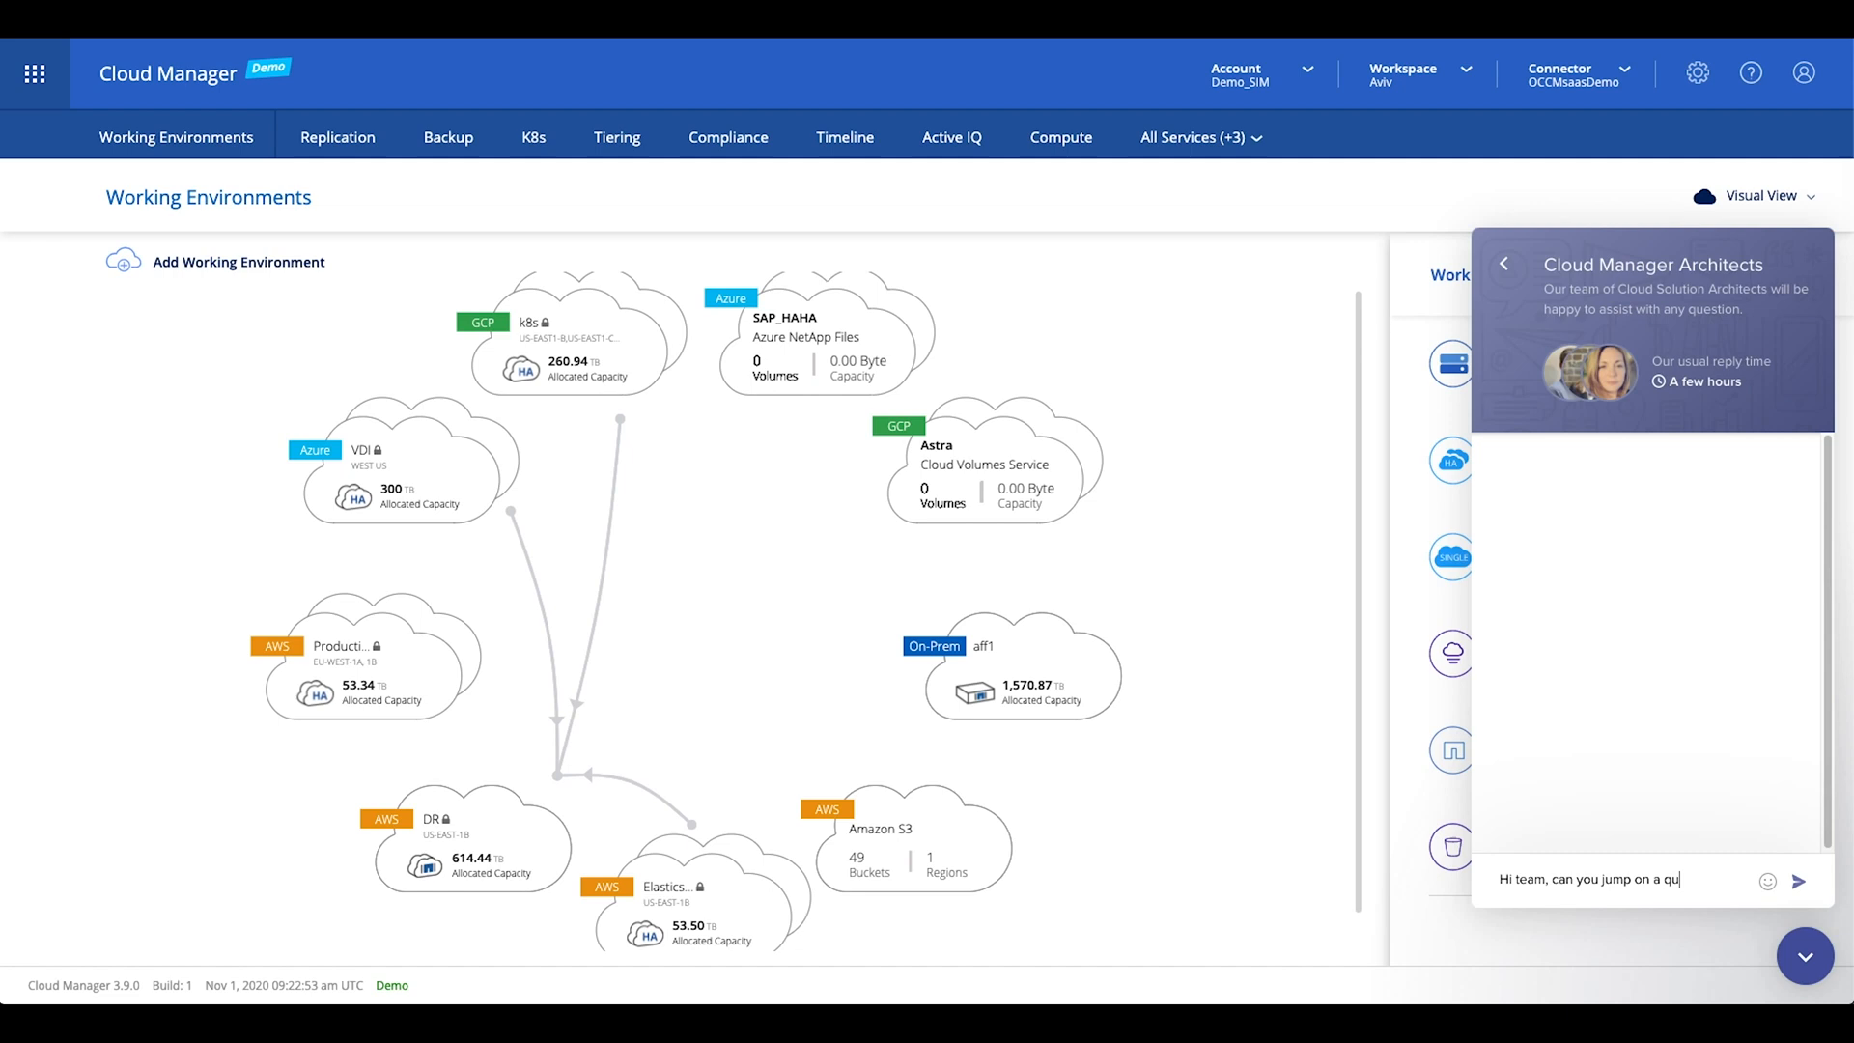